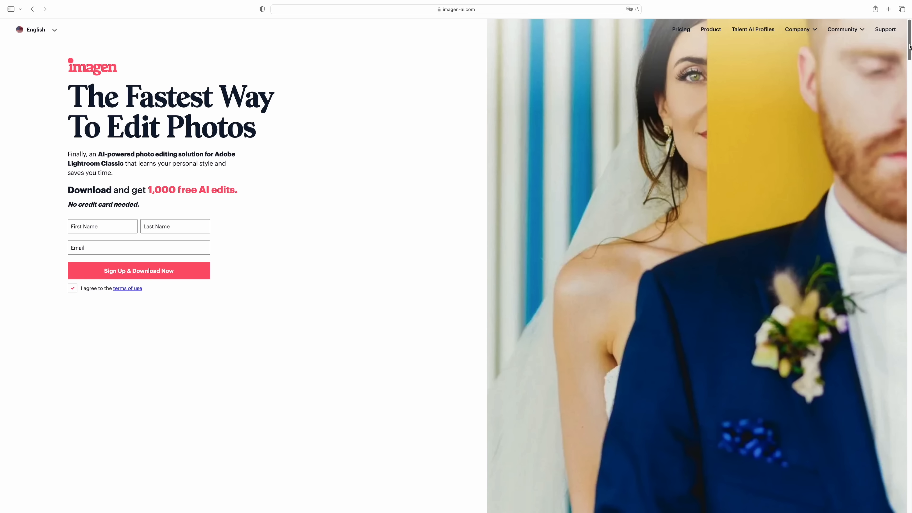
- Scroll the Imagen homepage and go to the Product page from the top navigation
scroll(down, 3)
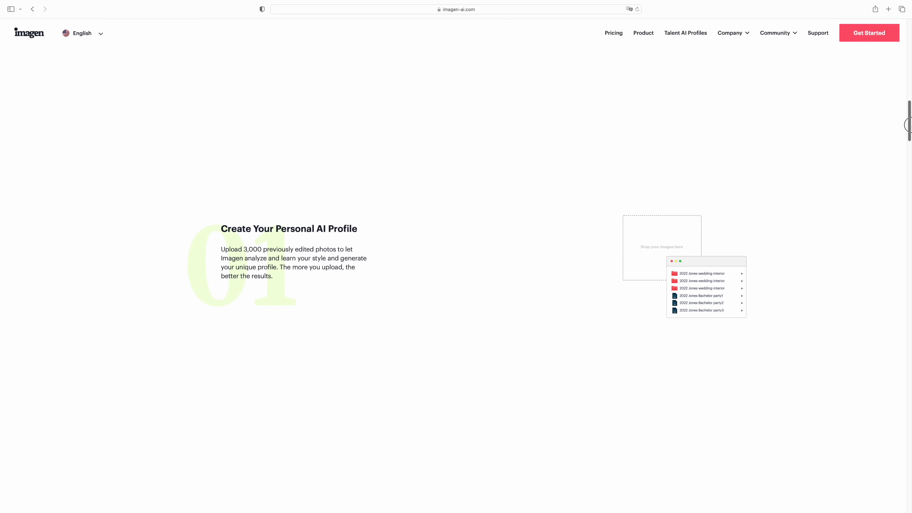
scroll(down, 3)
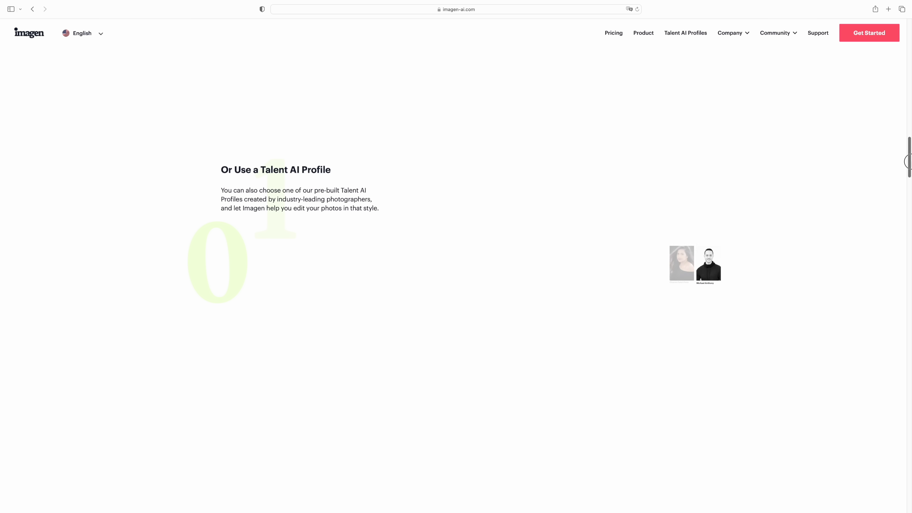
click(643, 33)
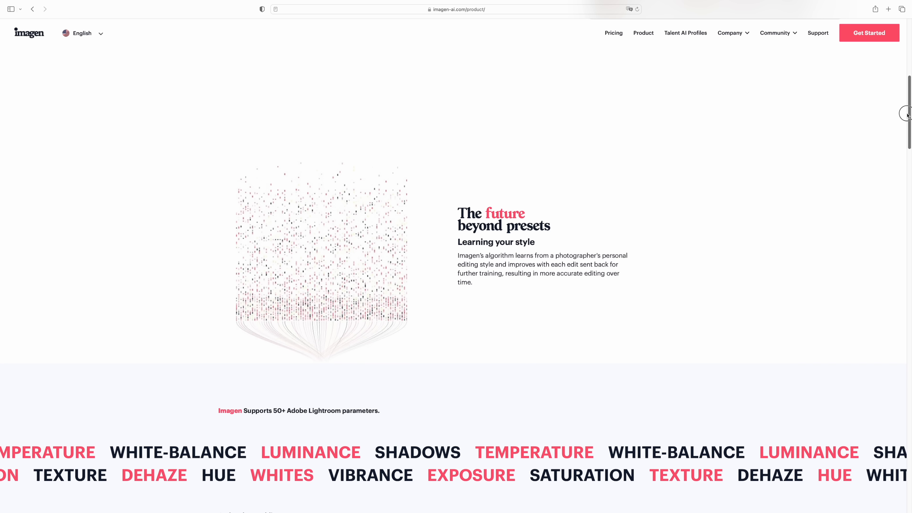
- Scroll through the product page's AI tools and culling sections, then leave via the top-right link
scroll(down, 3)
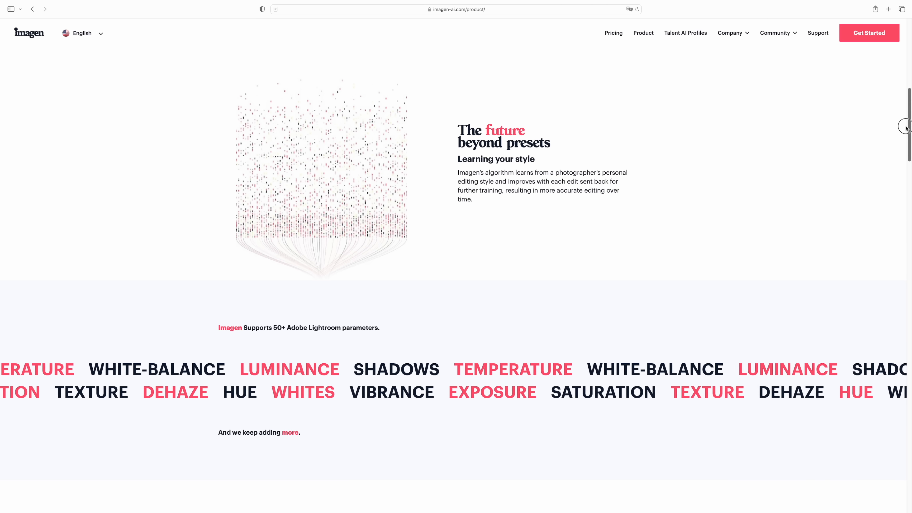
scroll(down, 3)
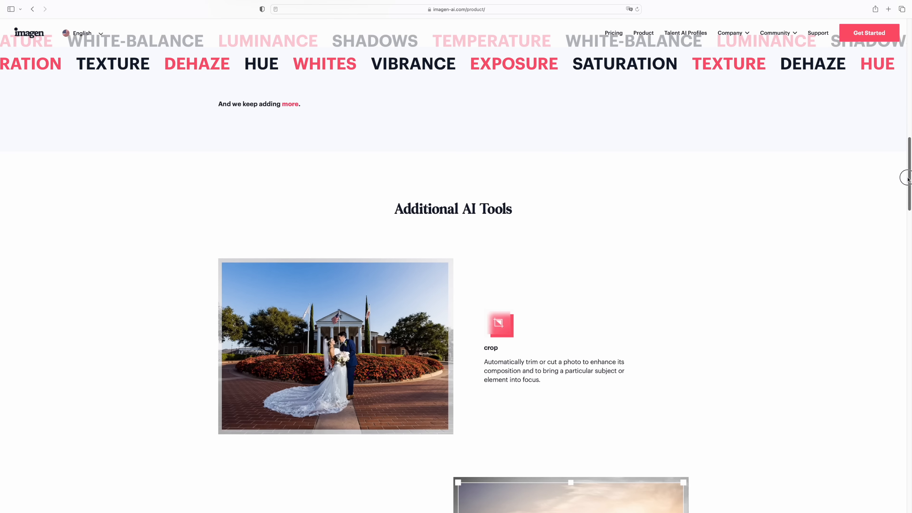
scroll(down, 3)
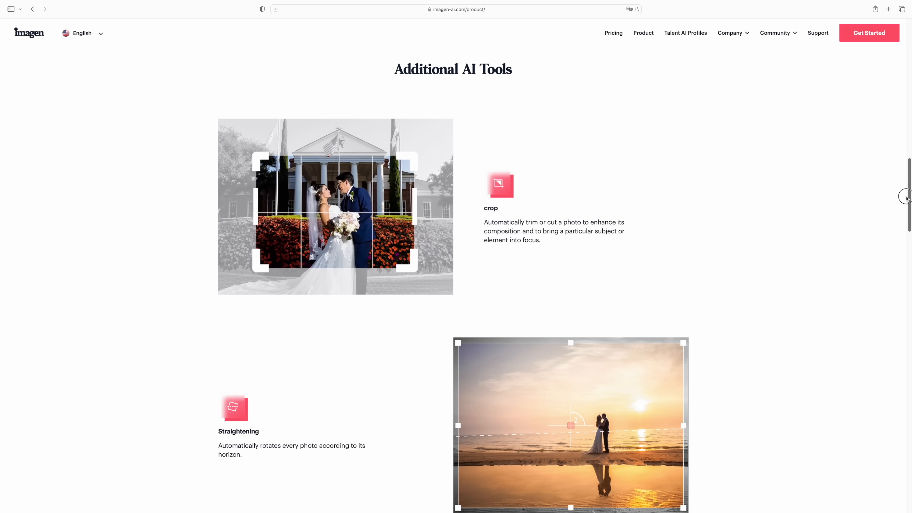
scroll(down, 3)
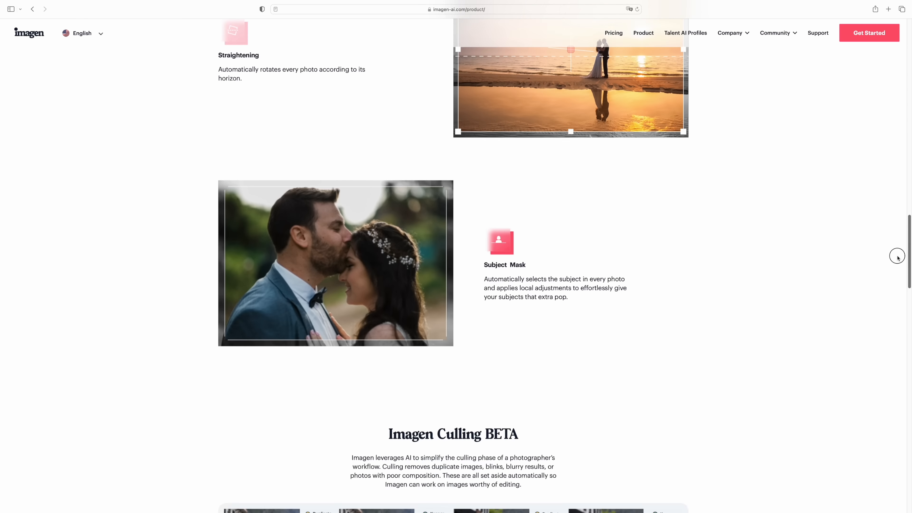
scroll(down, 3)
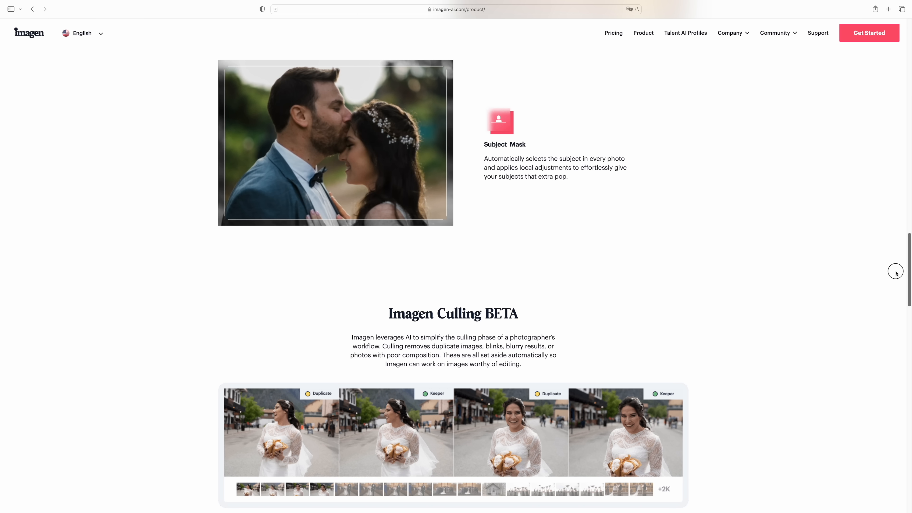
click(869, 33)
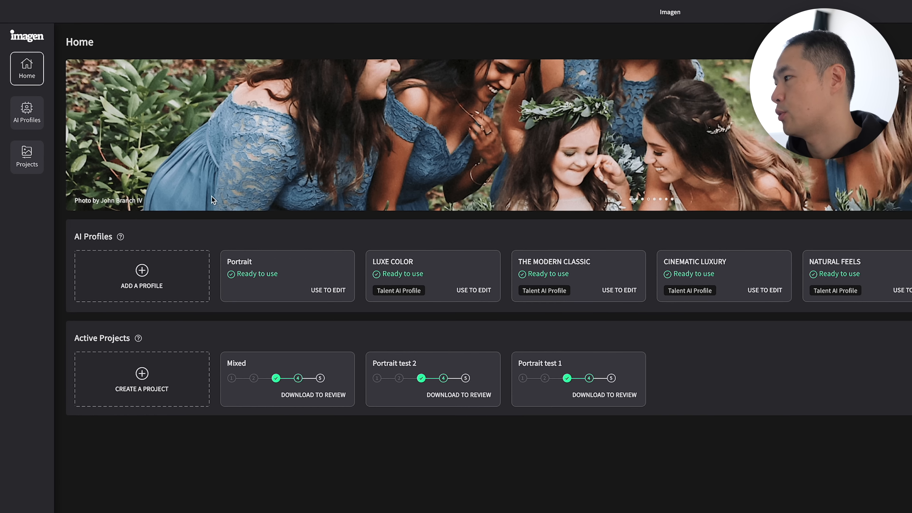
- Browse AI Profiles, the Talent AI Profiles tab and Projects, ending on an empty personal profiles page
click(26, 112)
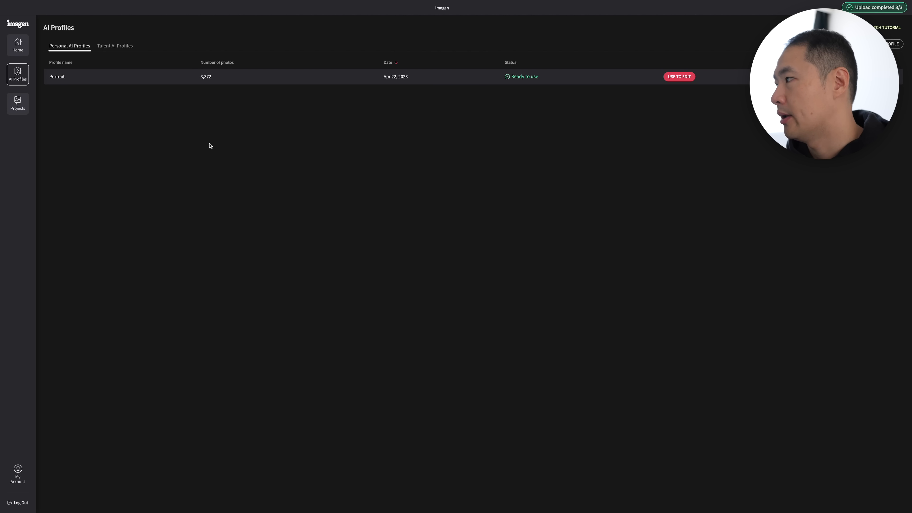
mouse_move(353, 151)
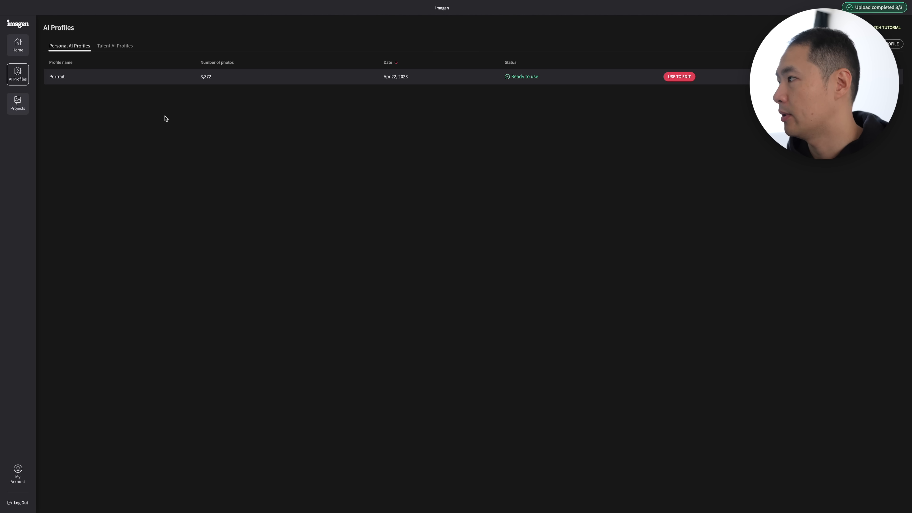
click(114, 46)
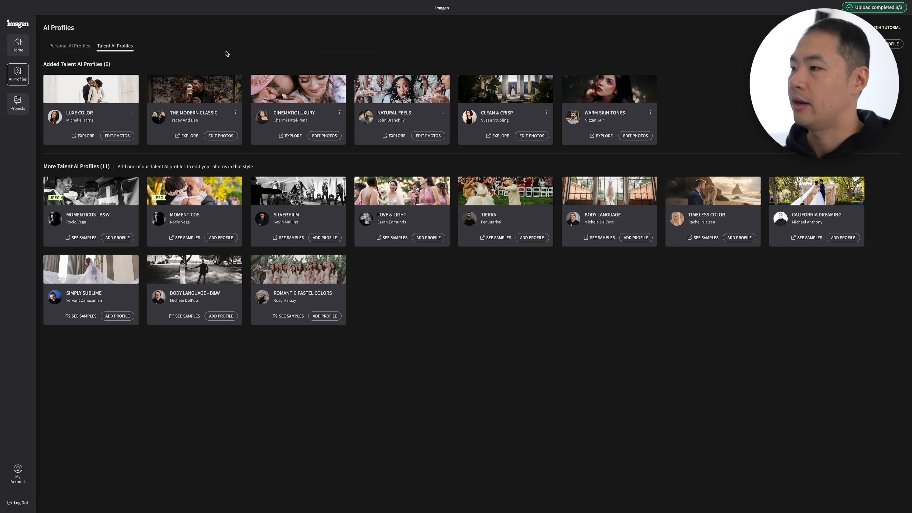
mouse_move(254, 53)
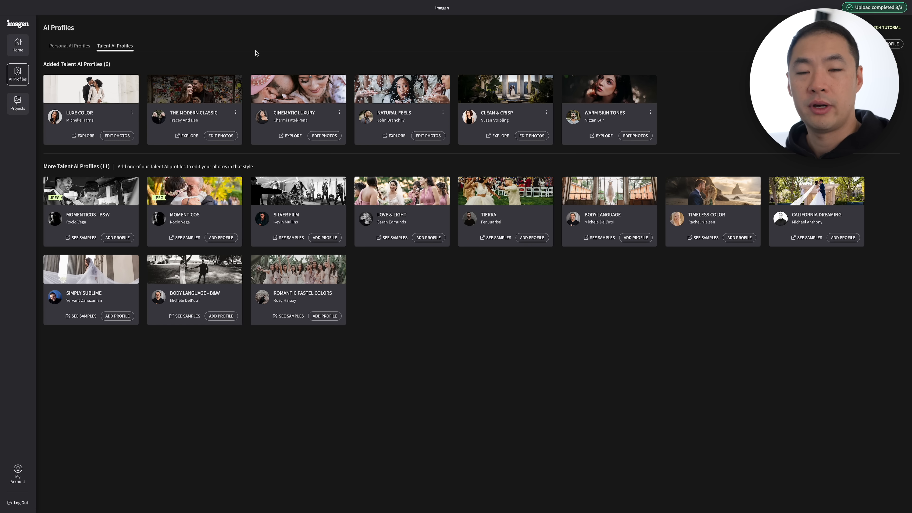
click(17, 103)
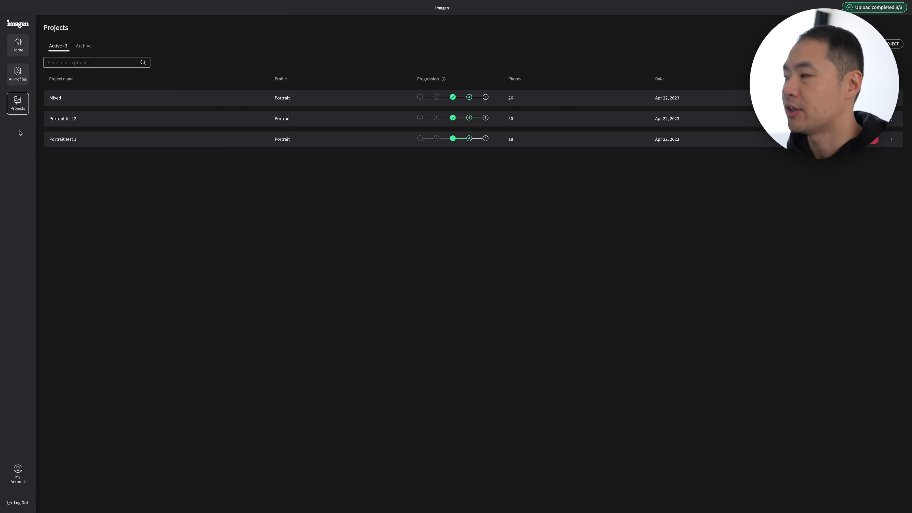
click(17, 74)
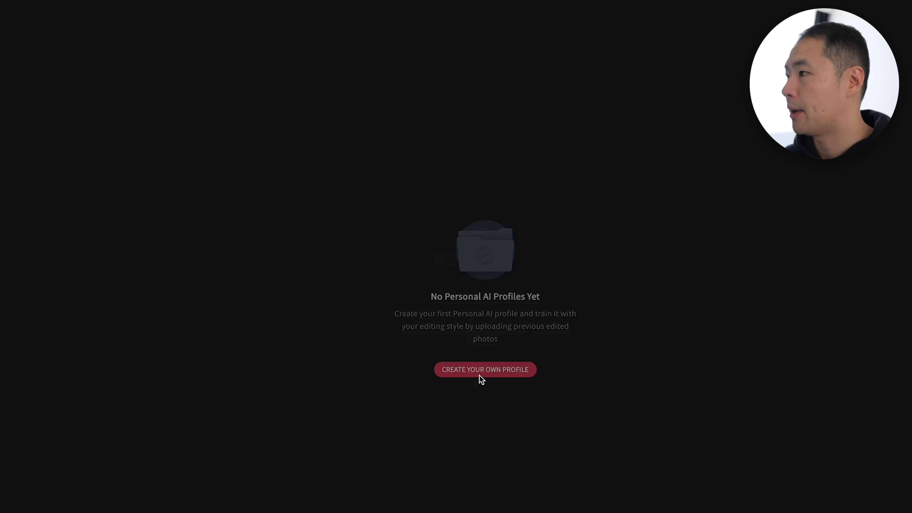
- Create a new personal colour RAW profile named 'Portrait'
click(484, 369)
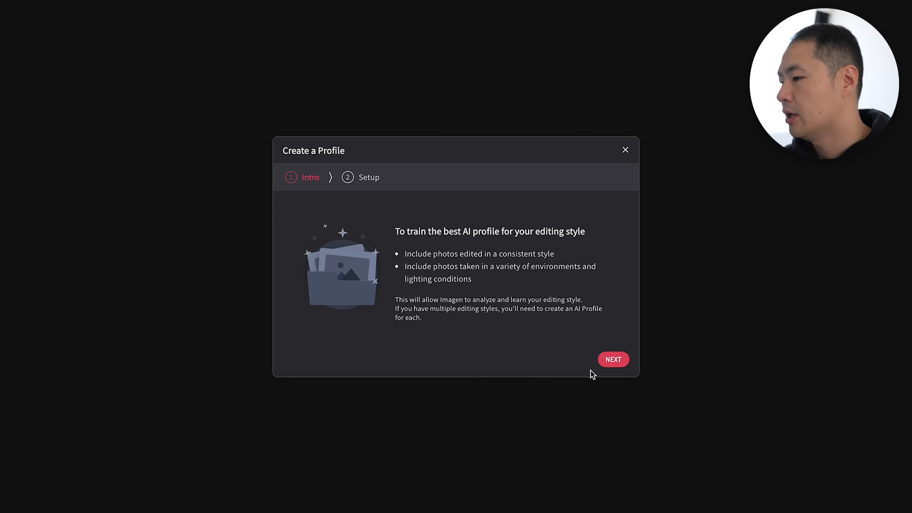
click(612, 360)
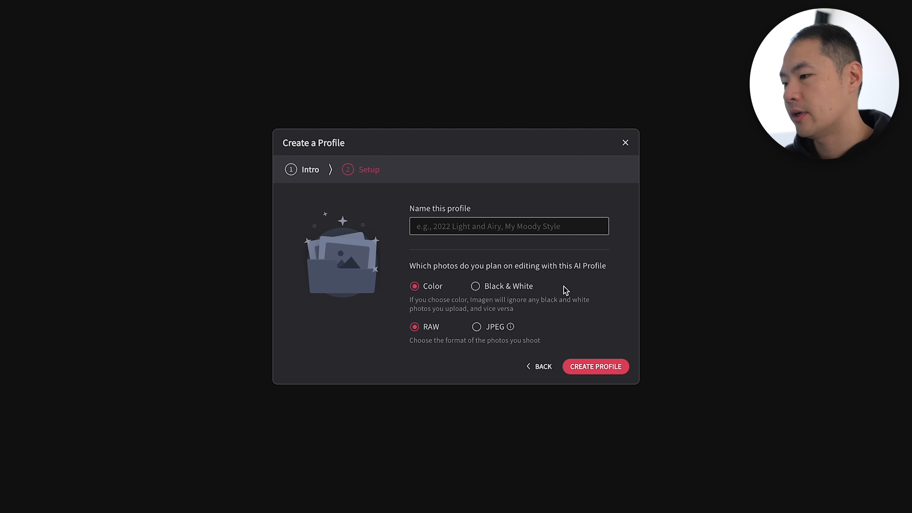
text(P)
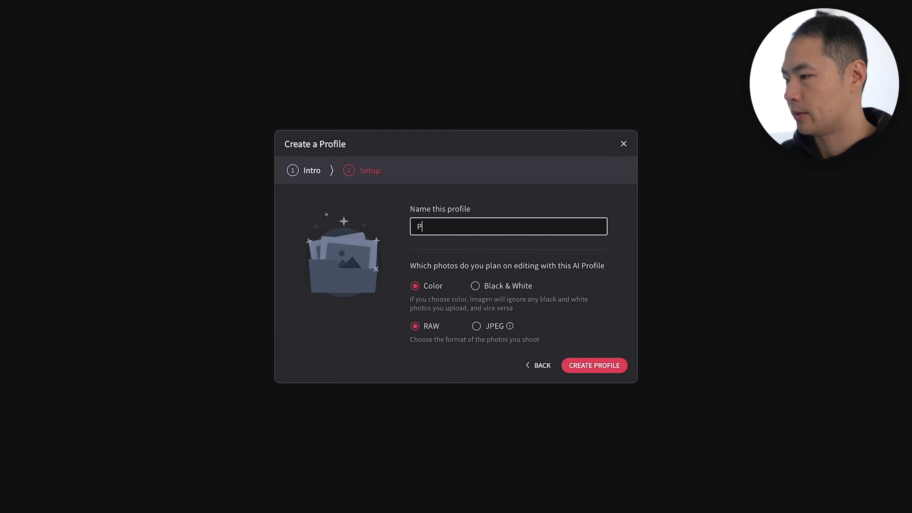
text(ortrait)
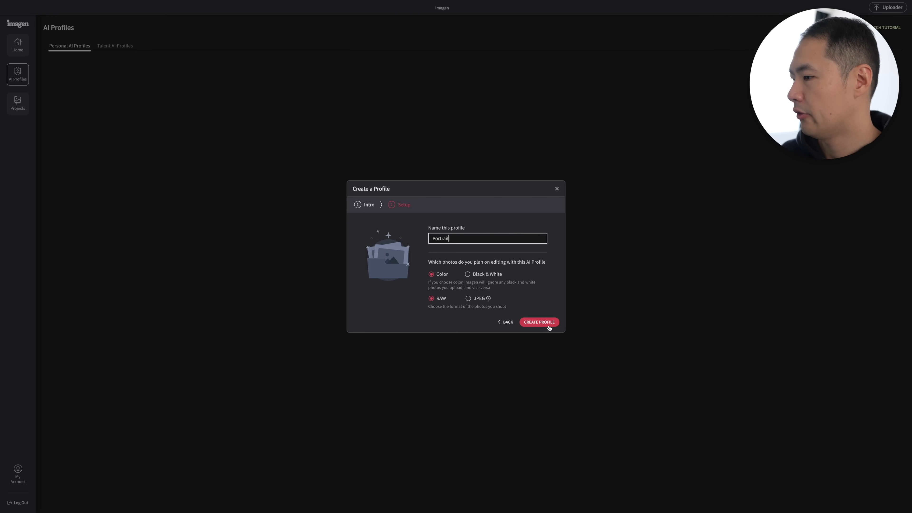
click(538, 322)
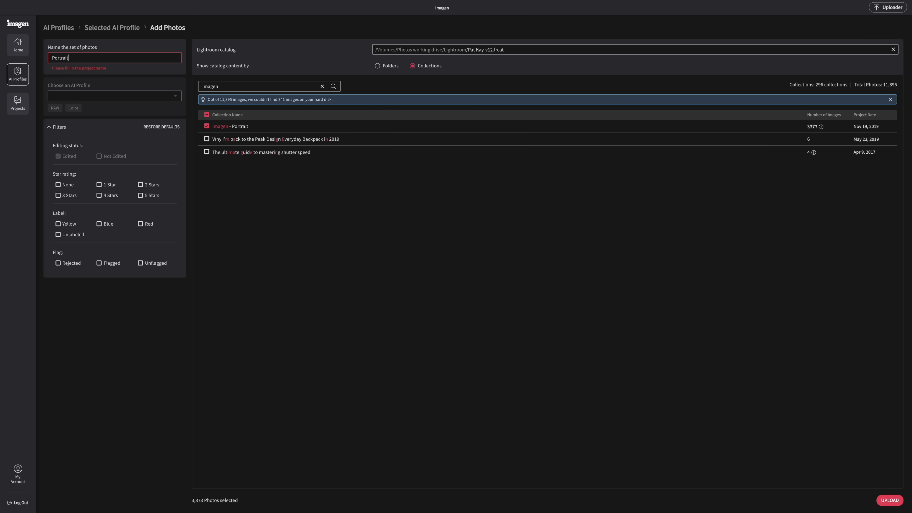
mouse_move(262, 119)
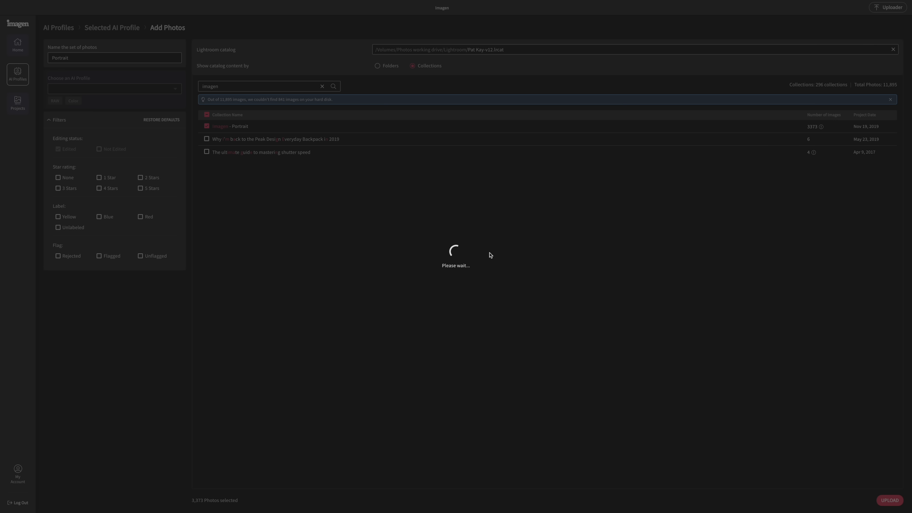
- Upload the 3,372 selected catalog photos to the Portrait profile
click(888, 500)
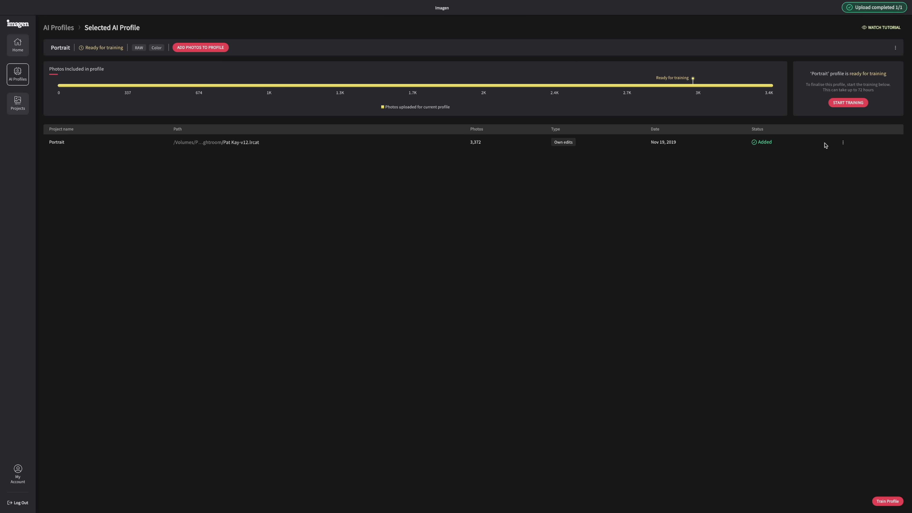
- Start training the Portrait profile and confirm in the Start Training dialog
click(886, 501)
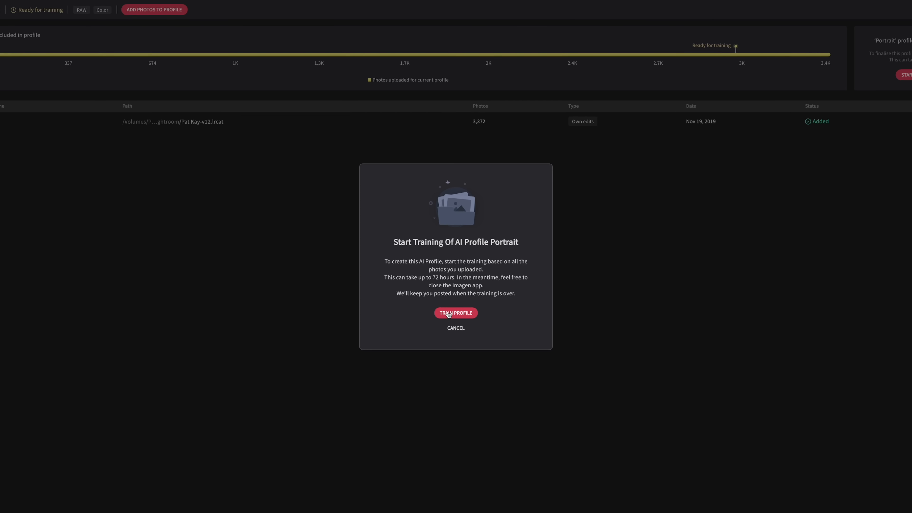
click(456, 328)
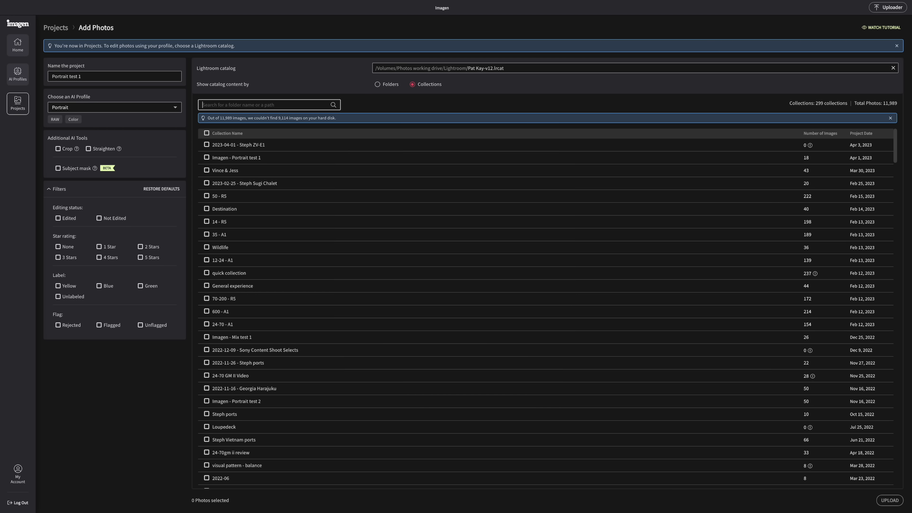
- Filter collections by 'imagen', tick Imagen - Portrait test 1 and upload its photos for editing
text(imagen)
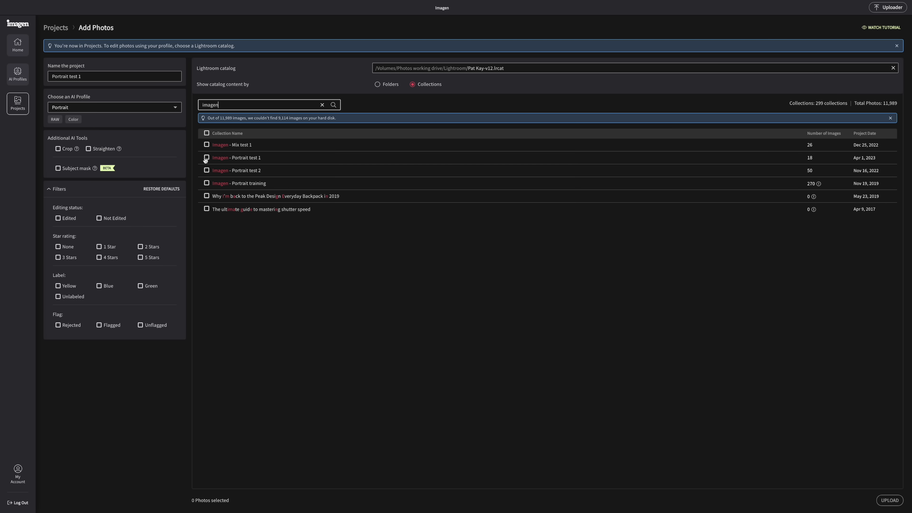
click(207, 157)
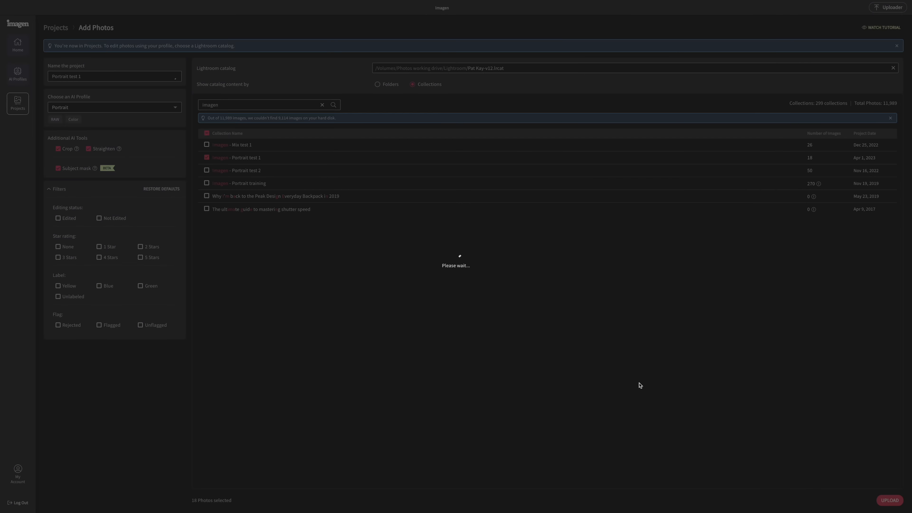
click(888, 501)
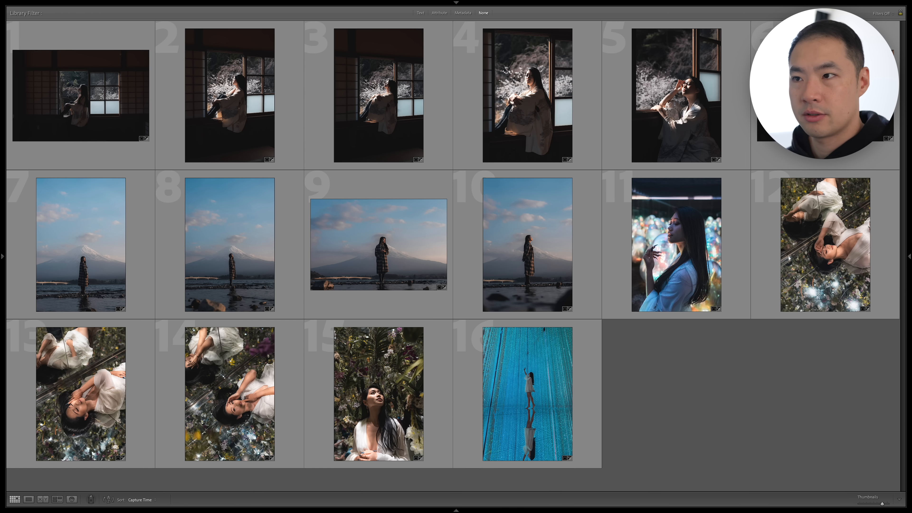
click(379, 244)
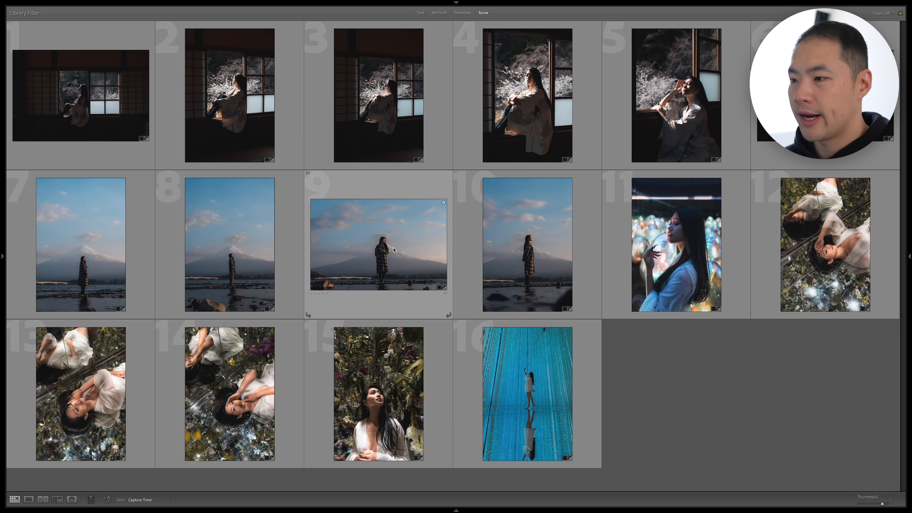
click(674, 244)
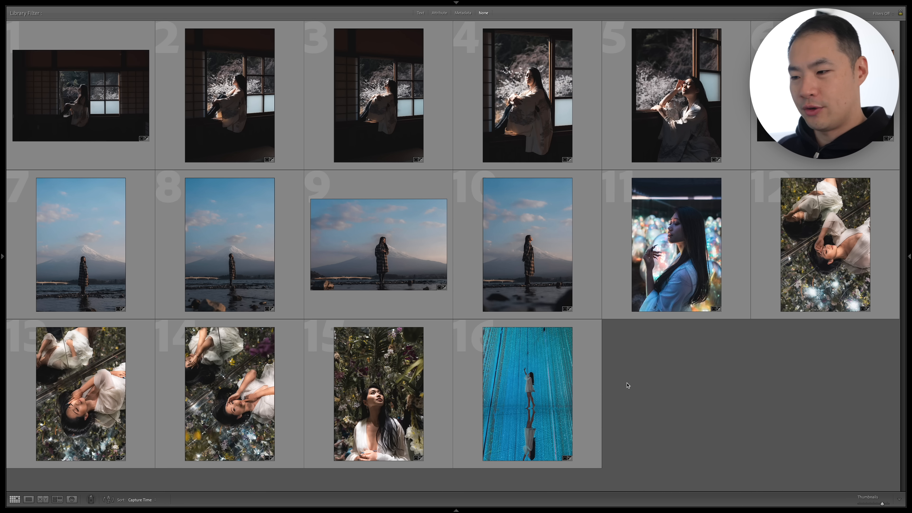
click(527, 394)
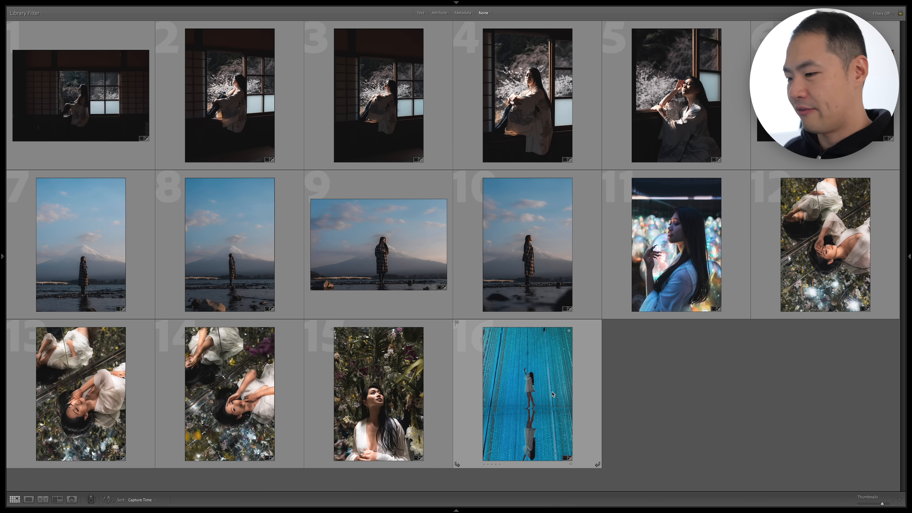
mouse_move(551, 396)
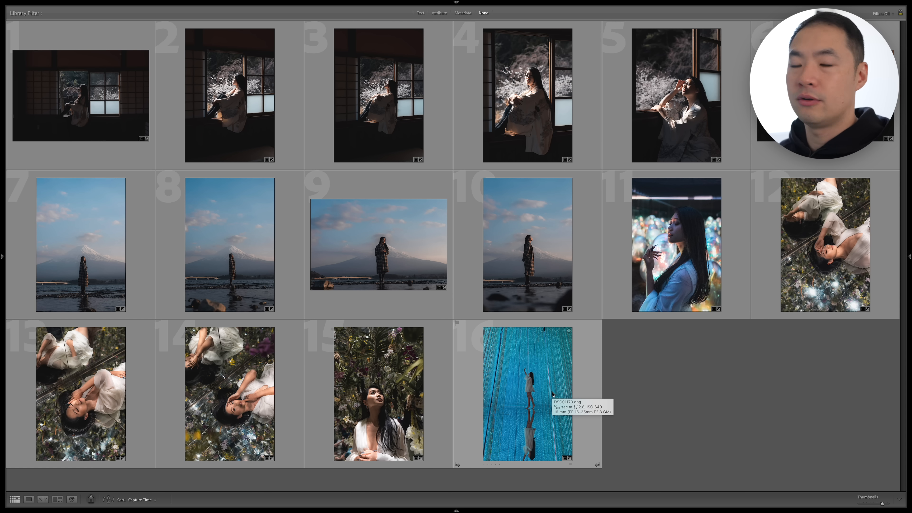
mouse_move(274, 222)
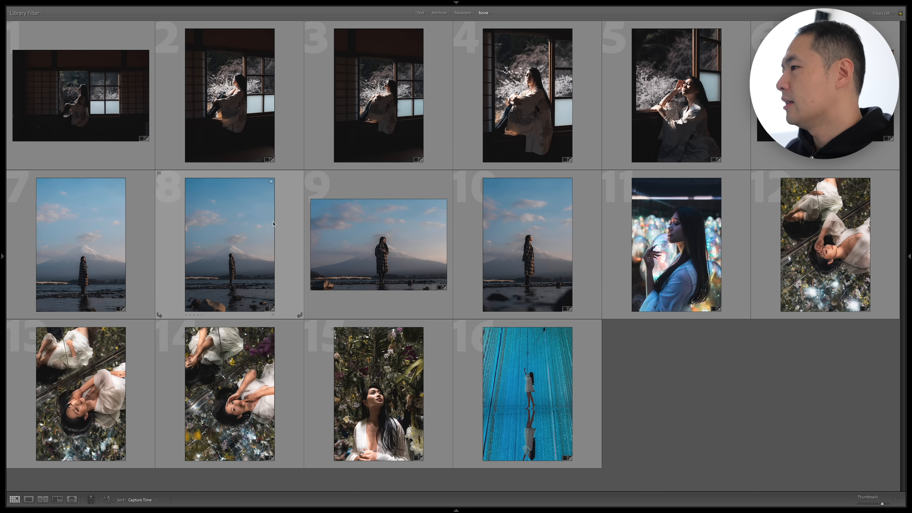
click(379, 245)
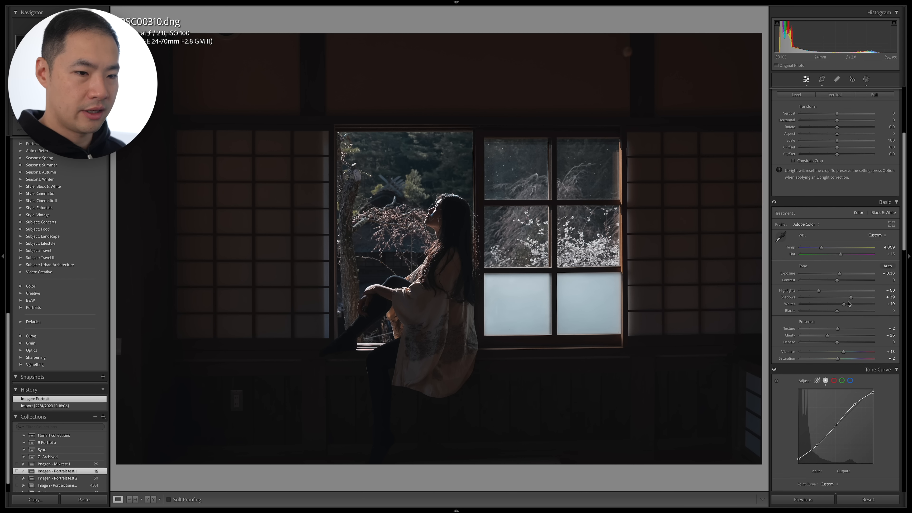
- Pull the point curve's shadow point down slightly on the window portrait
scroll(down, 3)
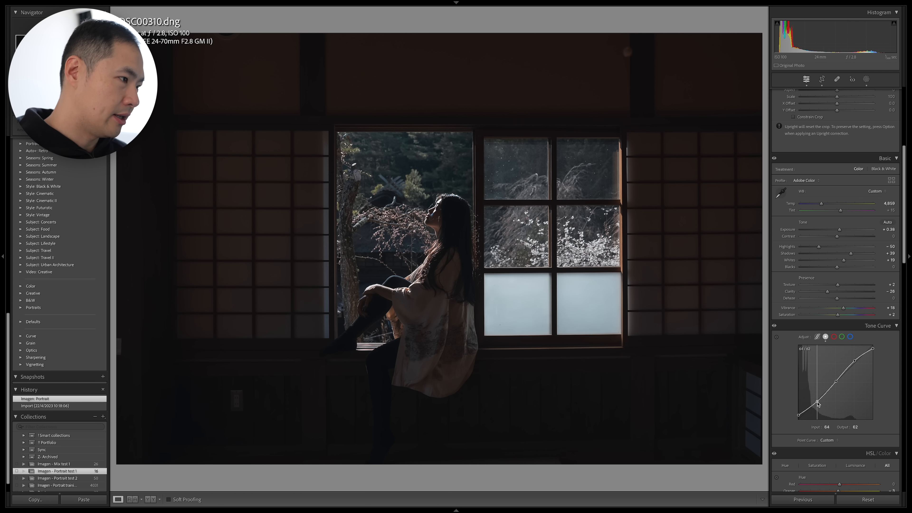
drag(817, 406, 819, 406)
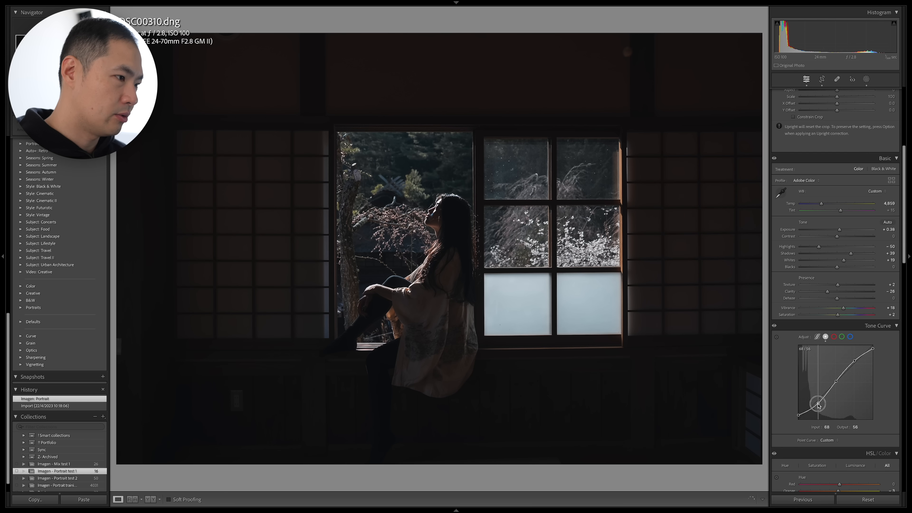
drag(817, 405, 811, 398)
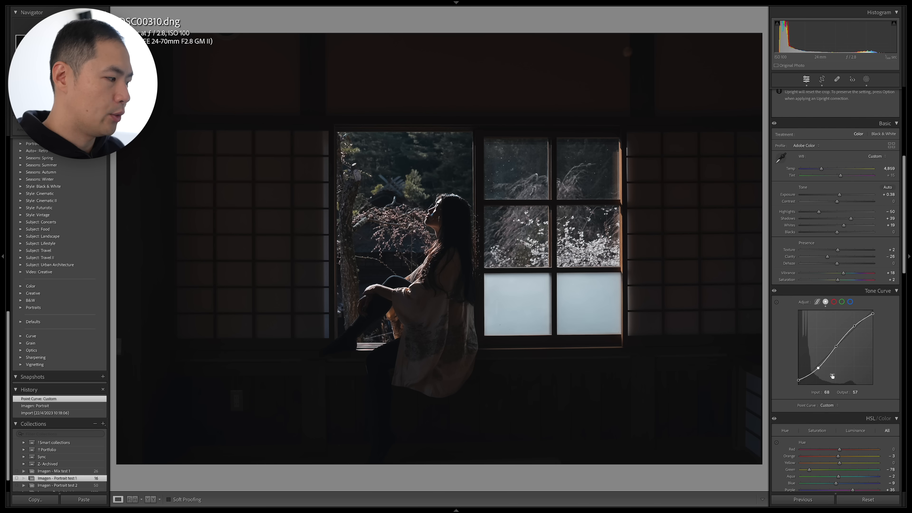
scroll(down, 3)
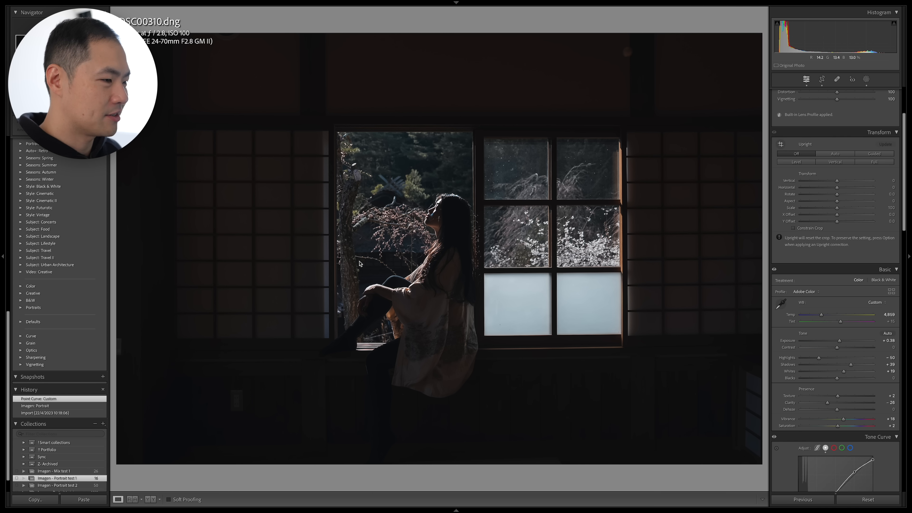
- From Grid view, open the landscape Mount Fuji photo and check its Tone Curve in Develop
key(g)
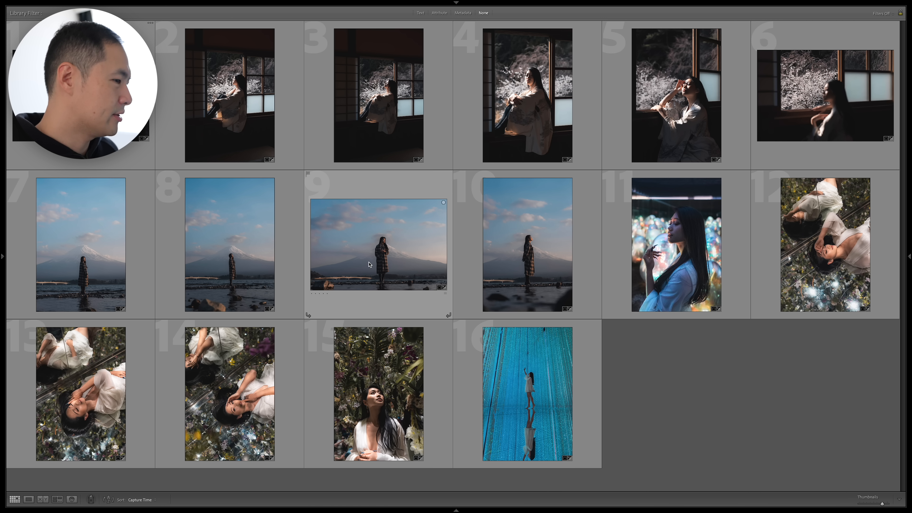
click(379, 244)
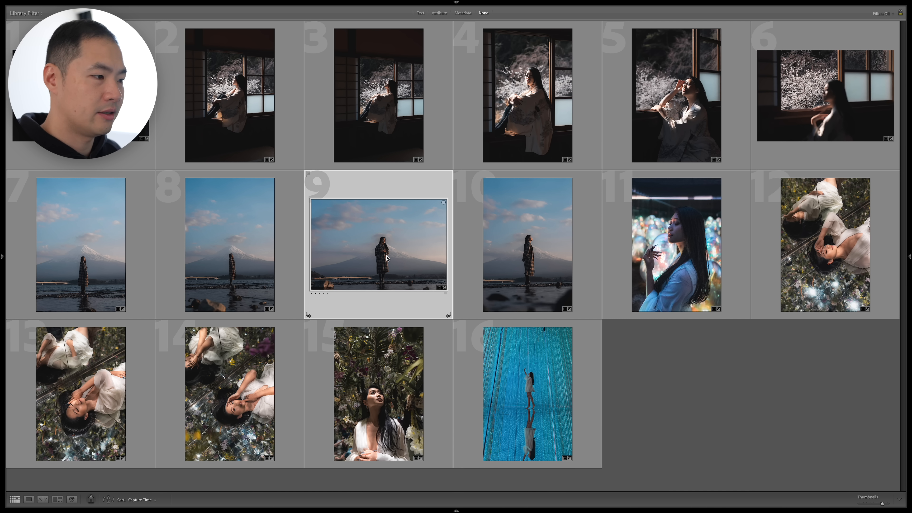
double_click(379, 243)
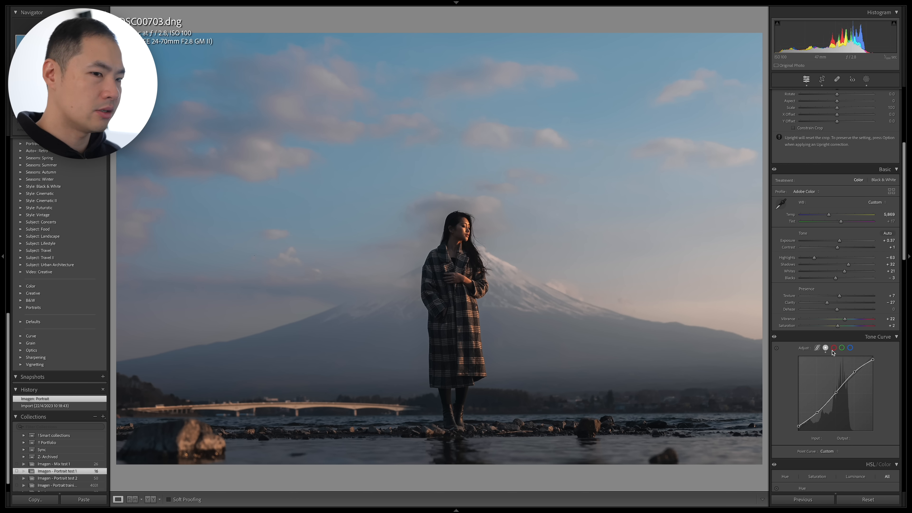
click(853, 79)
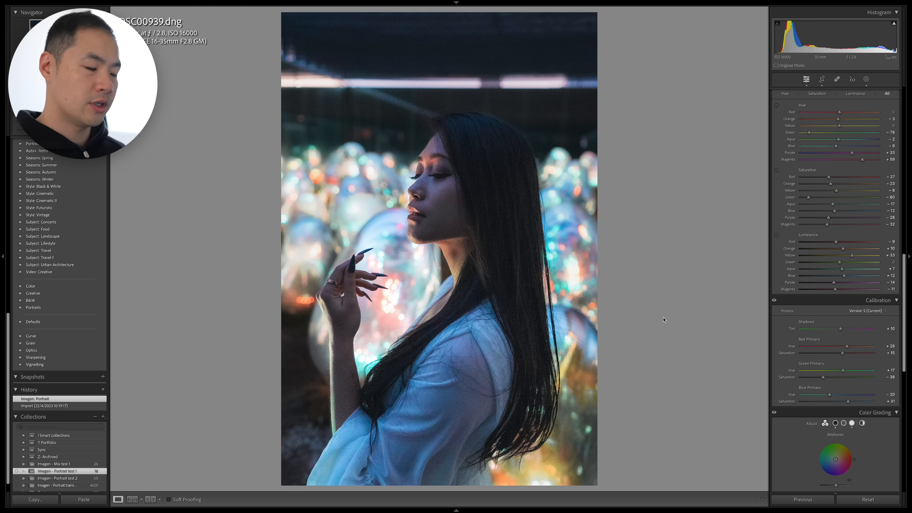
mouse_move(726, 371)
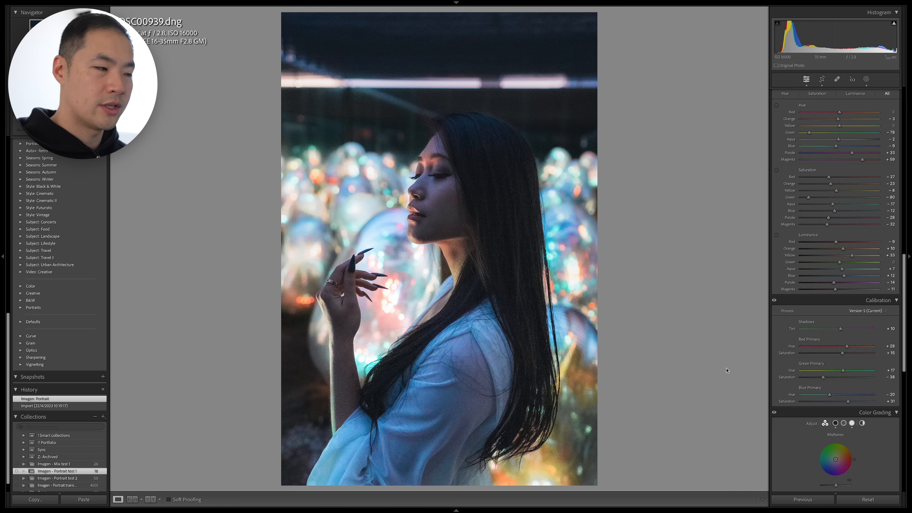
mouse_move(718, 359)
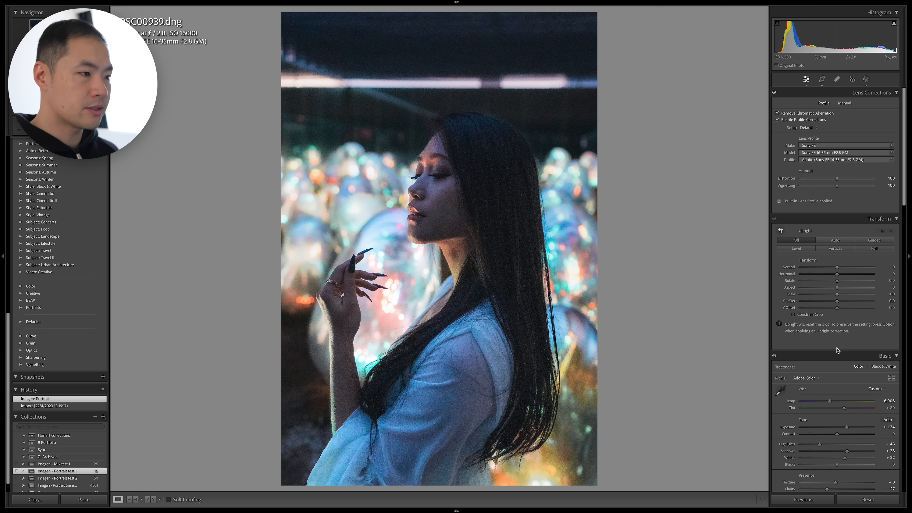
- Lower Exposure to +0.95 and drop the tone curve's shadow point
scroll(down, 3)
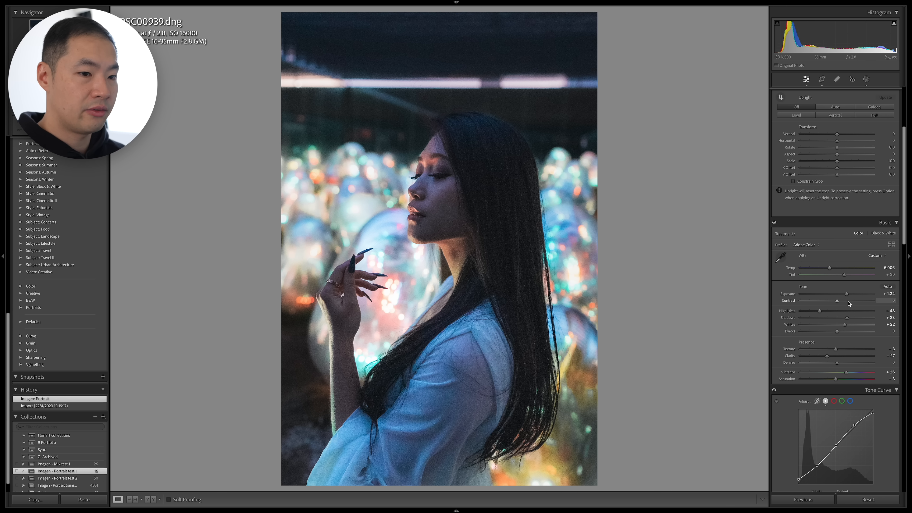
drag(849, 293, 844, 293)
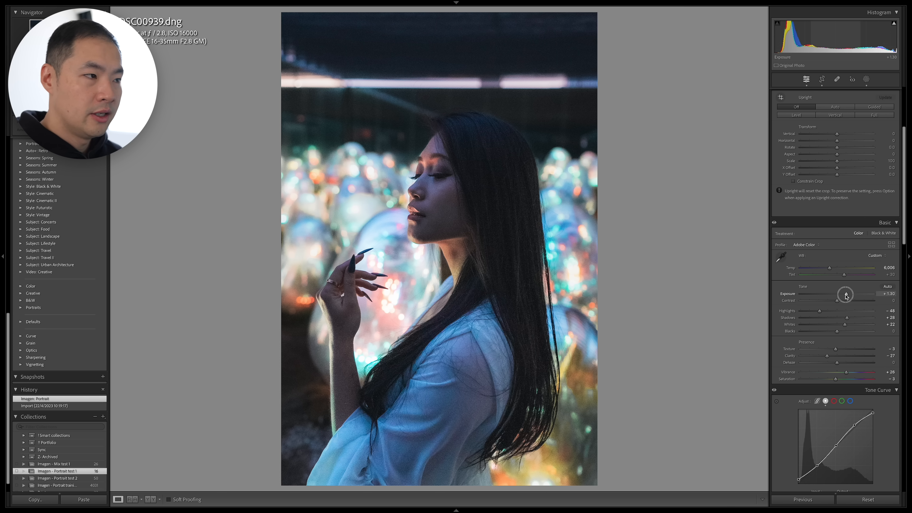
drag(853, 293, 839, 293)
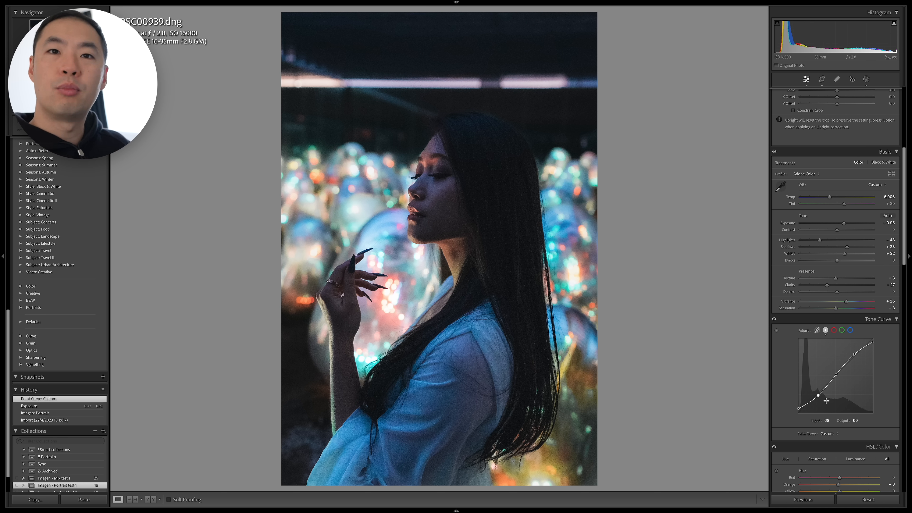
scroll(down, 3)
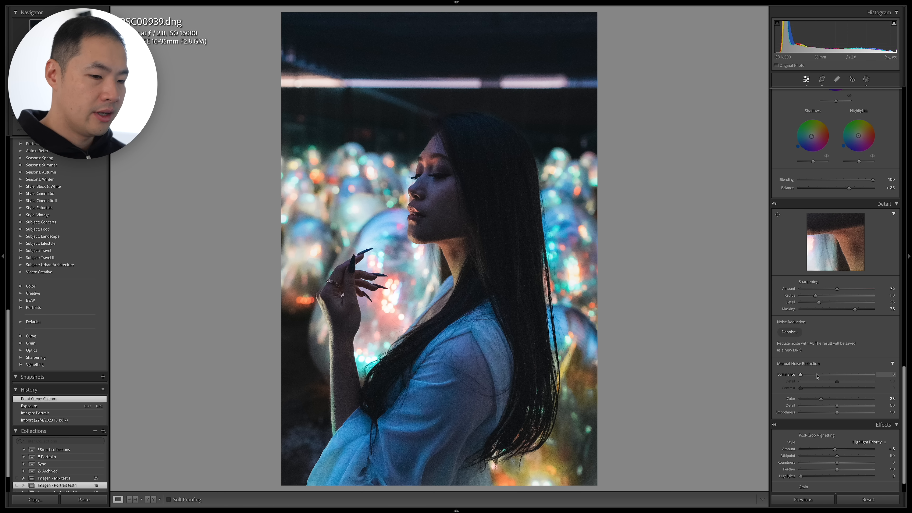
- Set Luminance noise reduction to about 34 and Sharpening Amount to 91, then return to the grid
drag(801, 375, 816, 375)
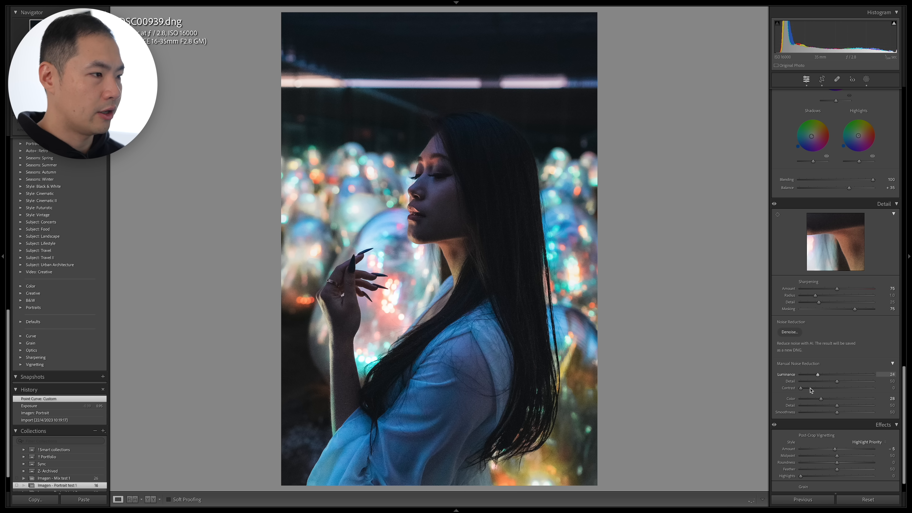
drag(817, 375, 827, 375)
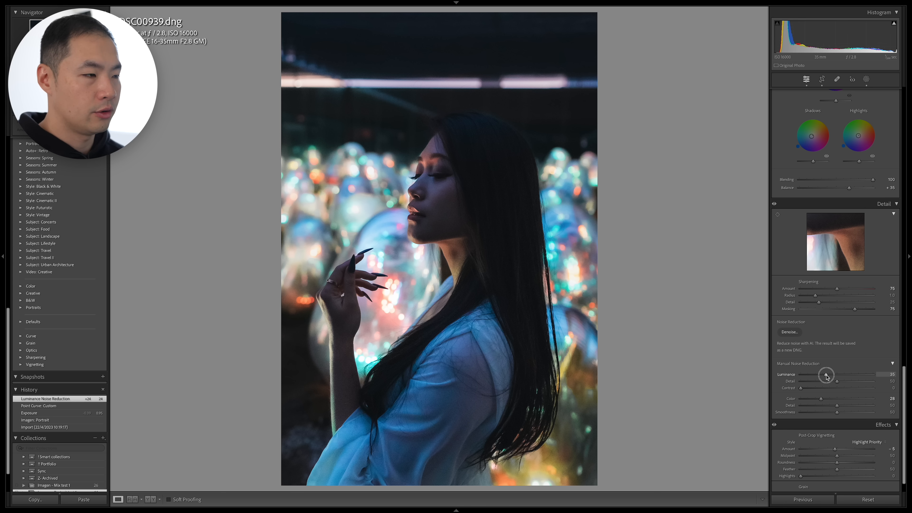
drag(826, 374, 829, 374)
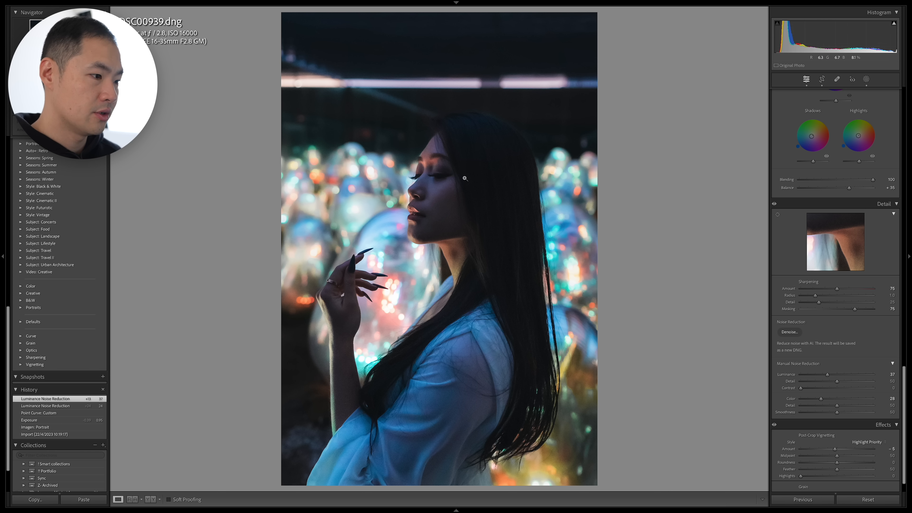
drag(849, 290, 843, 290)
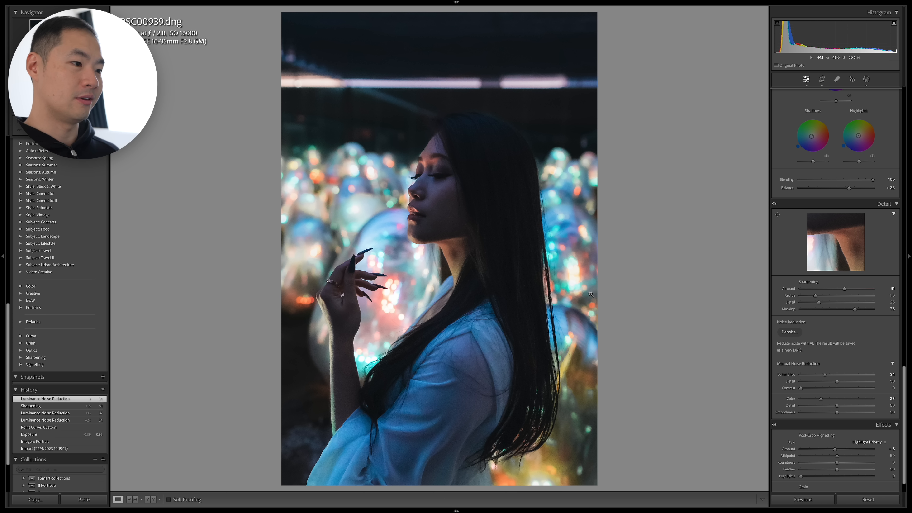
key(g)
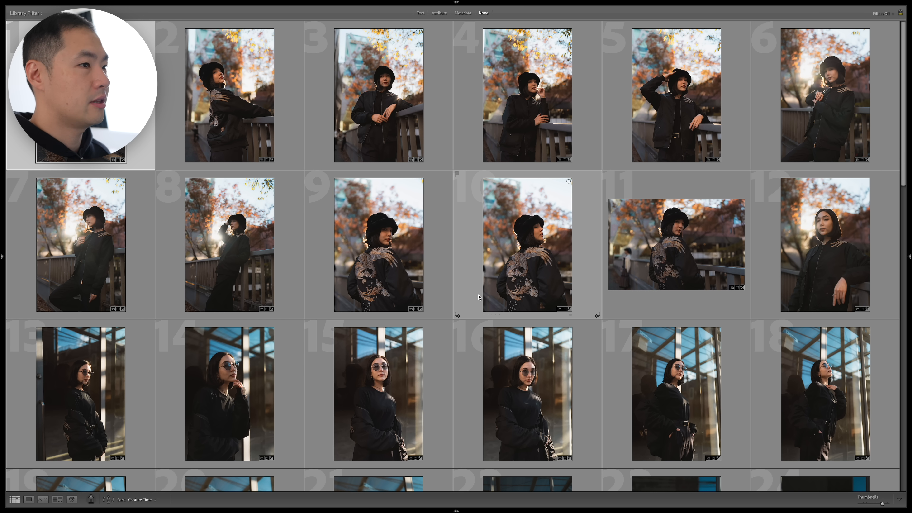
- Browse the black-hat autumn portraits in the grid and open one full size
scroll(down, 3)
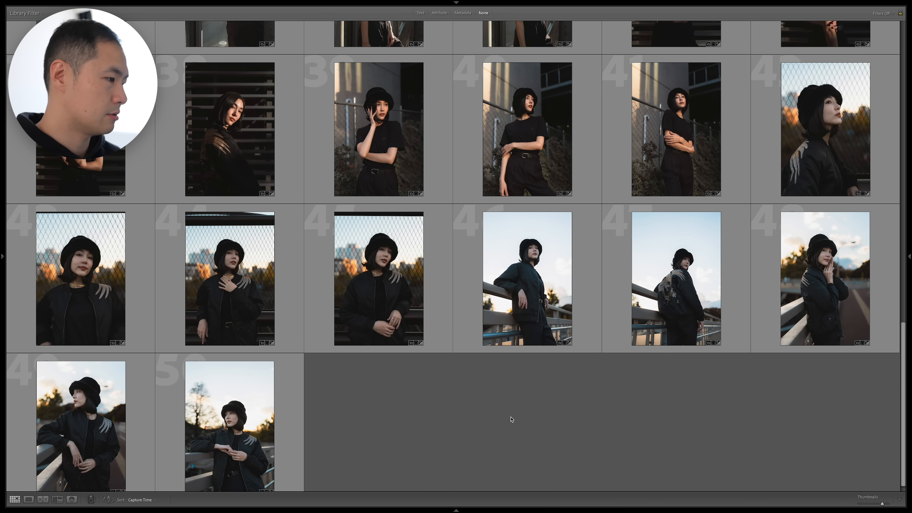
scroll(down, 3)
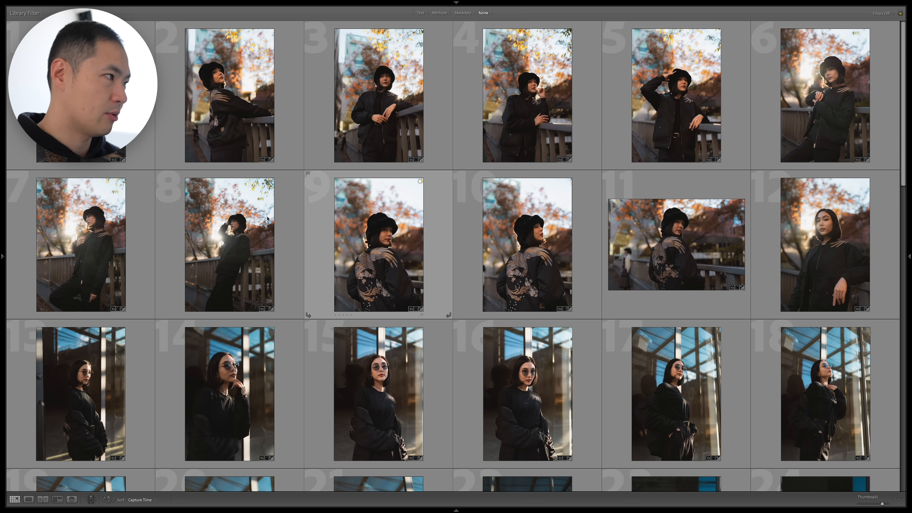
double_click(377, 244)
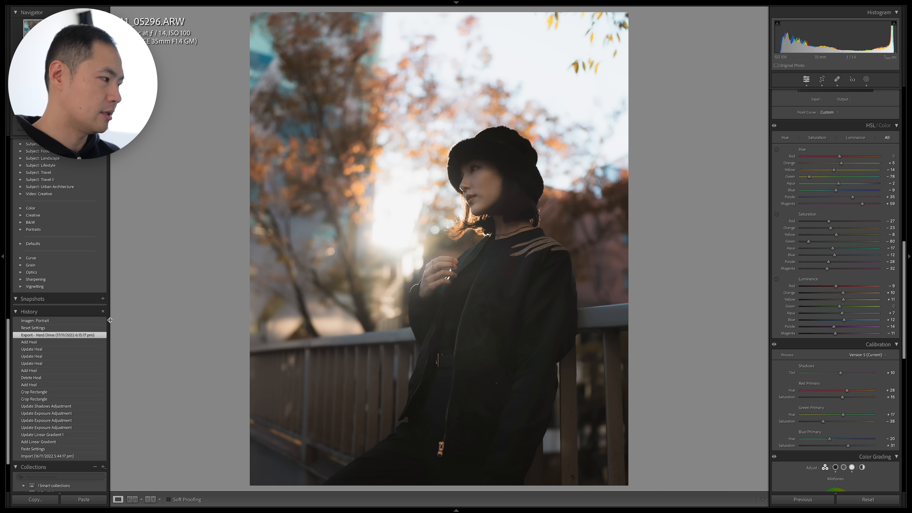
- Revert the bucket-hat portrait to its 'Imagen: Portrait' history state
click(37, 320)
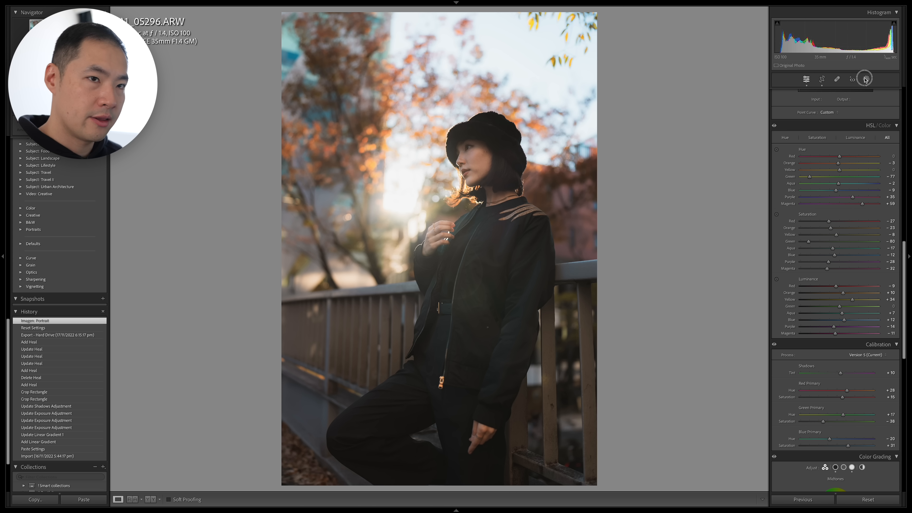
- Show the Imagen subject mask over the woman and review its adjustment sliders
click(866, 78)
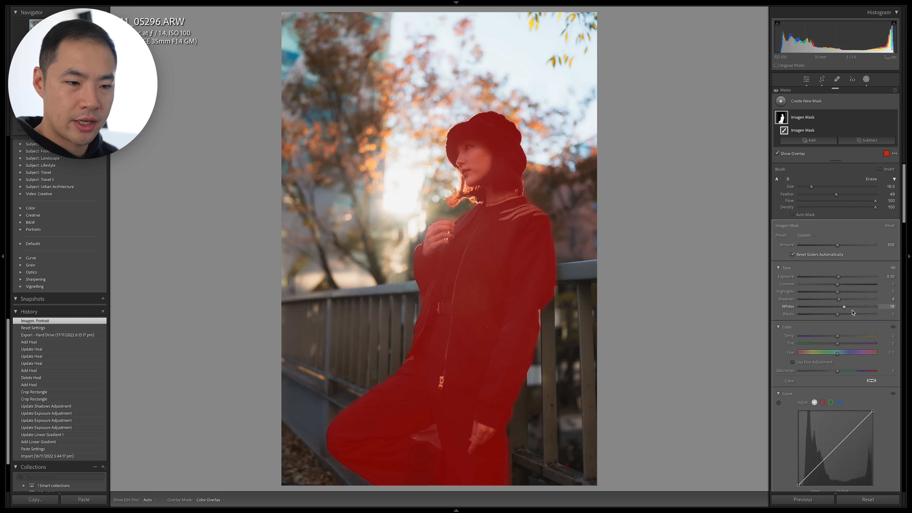
scroll(down, 3)
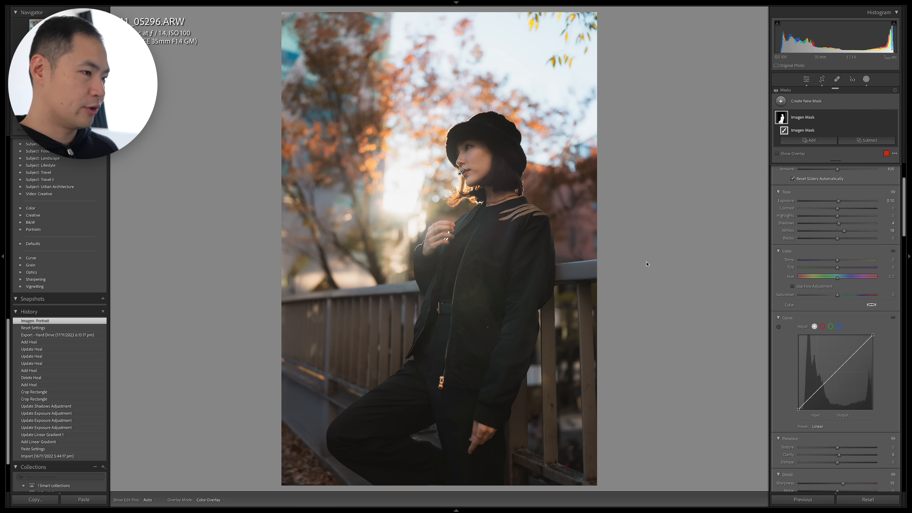
click(807, 80)
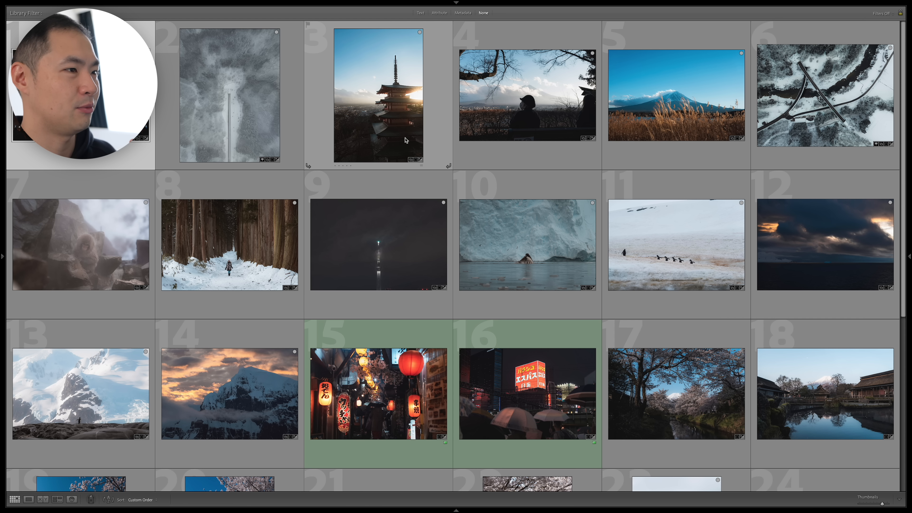
- Scroll through the whole travel-photo grid down to its final rows
scroll(down, 3)
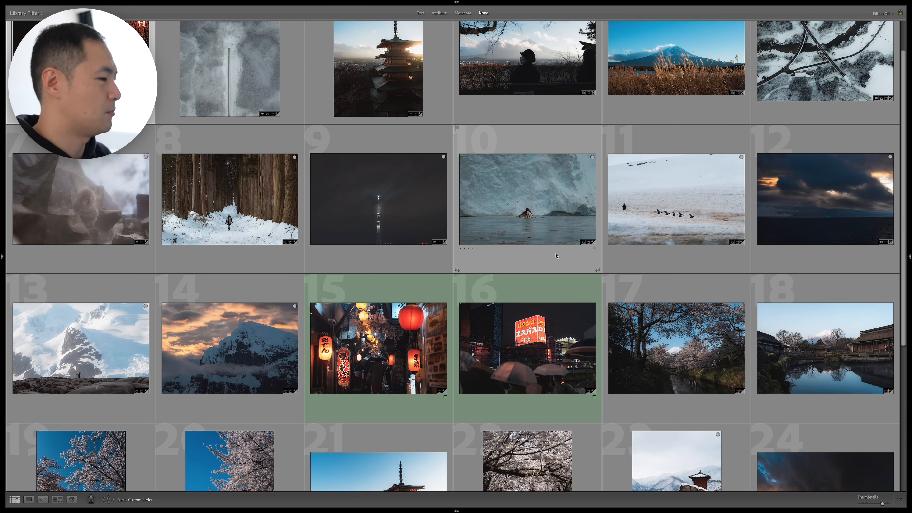
scroll(down, 3)
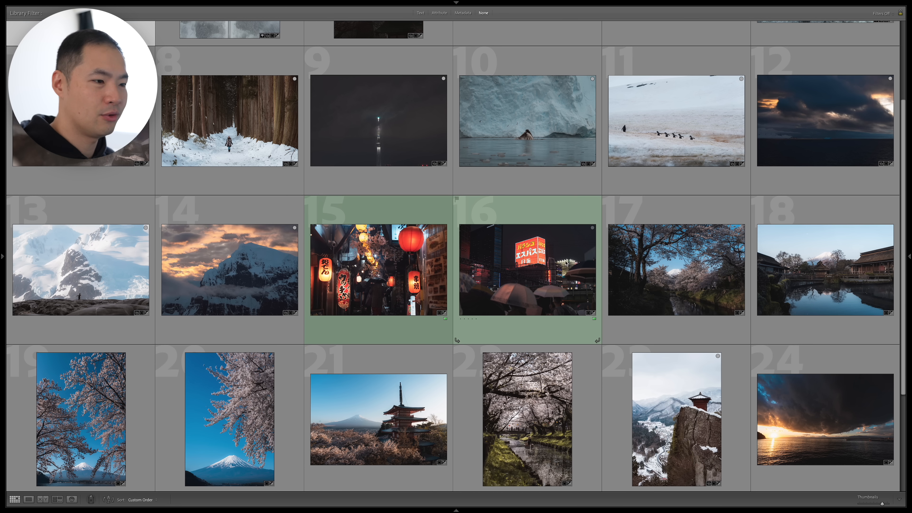
scroll(down, 3)
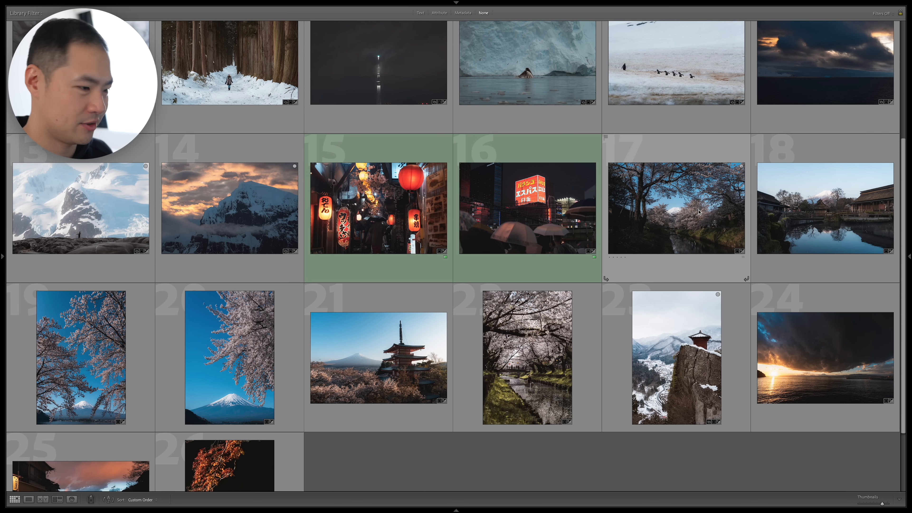
scroll(down, 3)
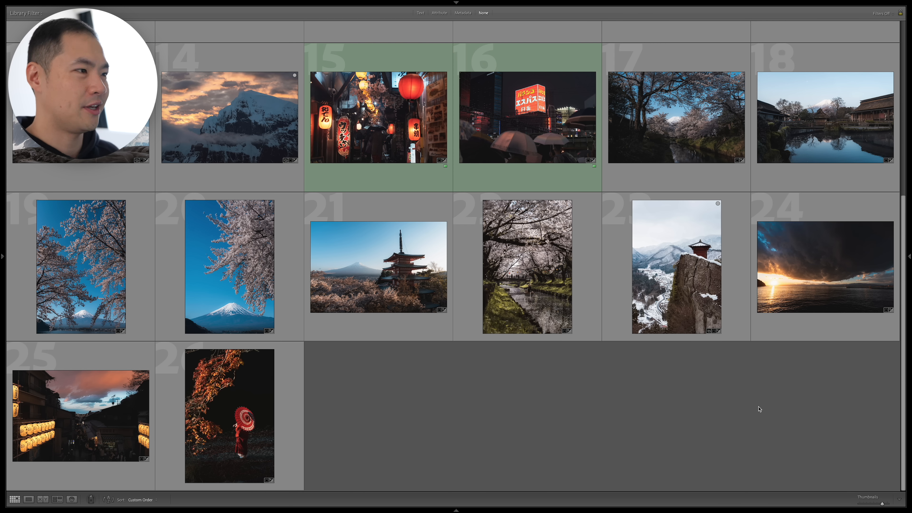
scroll(down, 3)
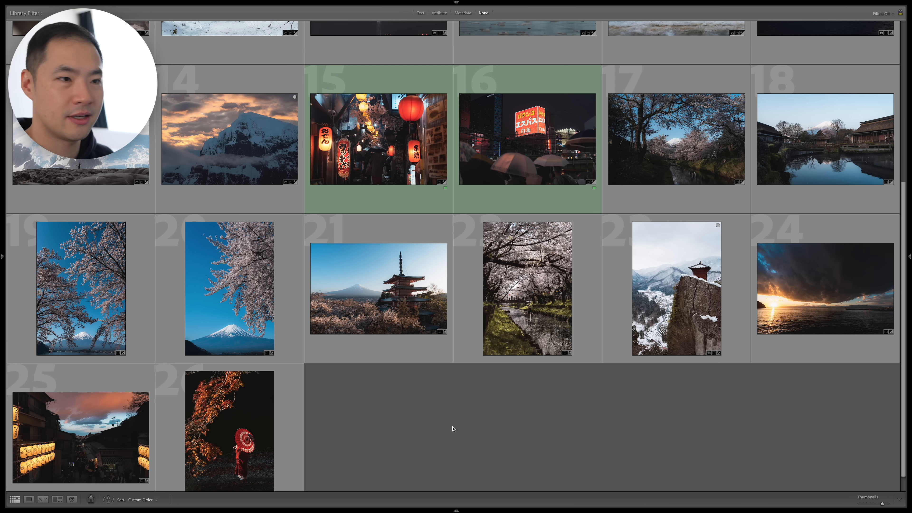
mouse_move(449, 422)
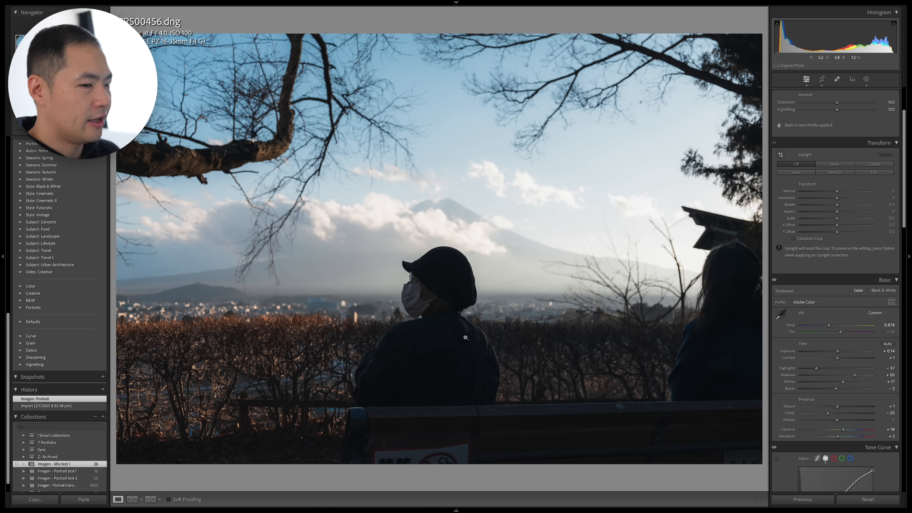
mouse_move(474, 278)
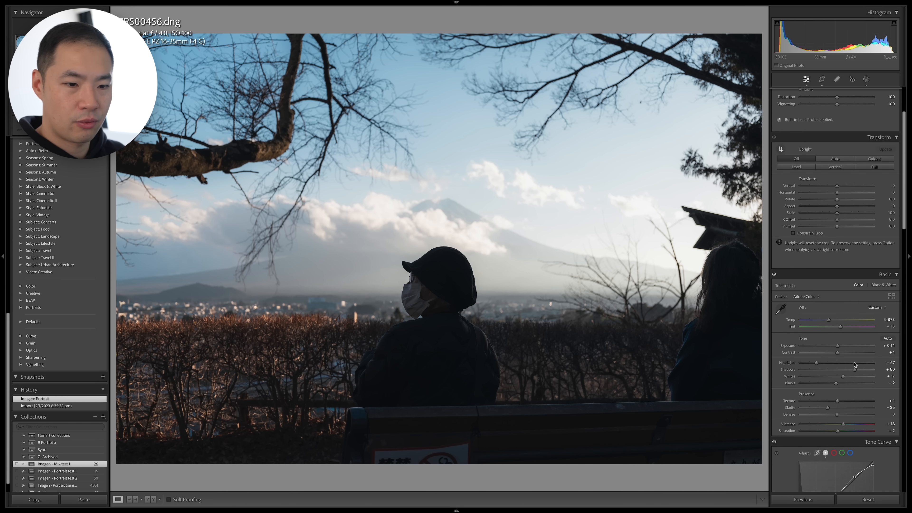
- Review the Mount Fuji bench photo's edits, crop it vertically around the masked person, and return to the grid
scroll(down, 3)
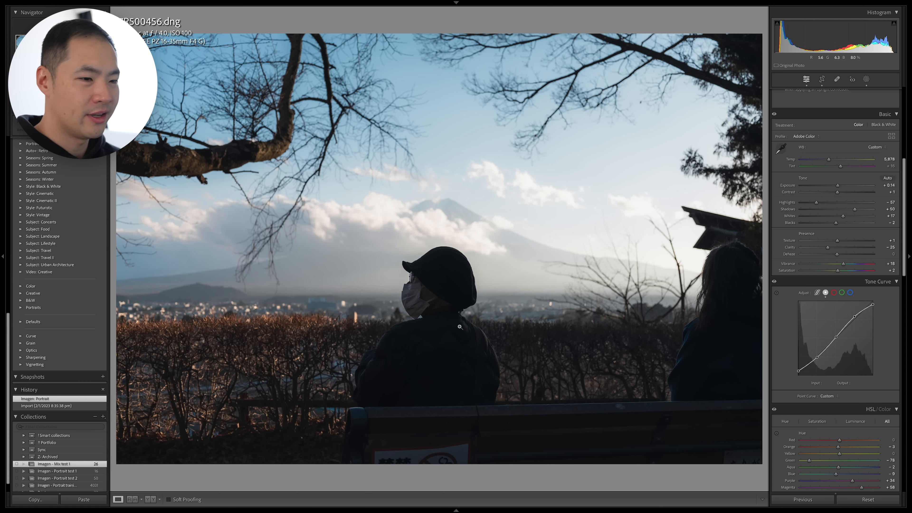
click(807, 80)
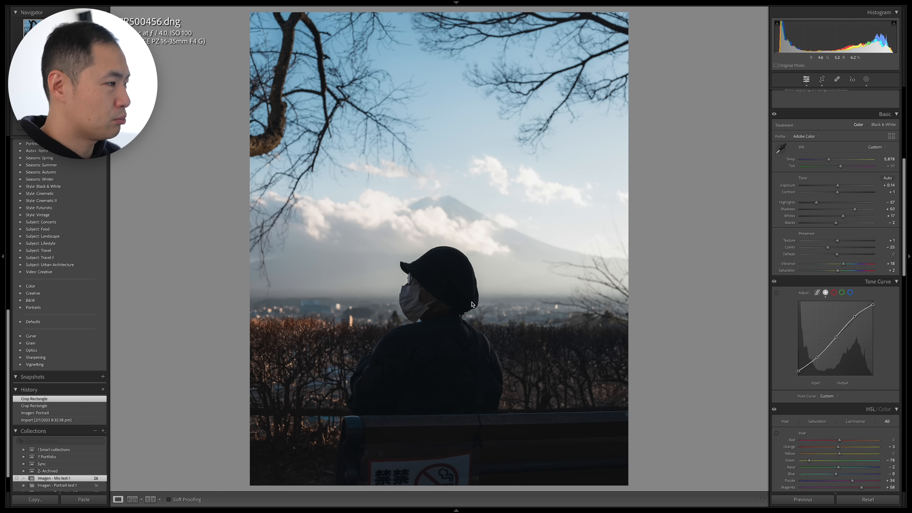
key(g)
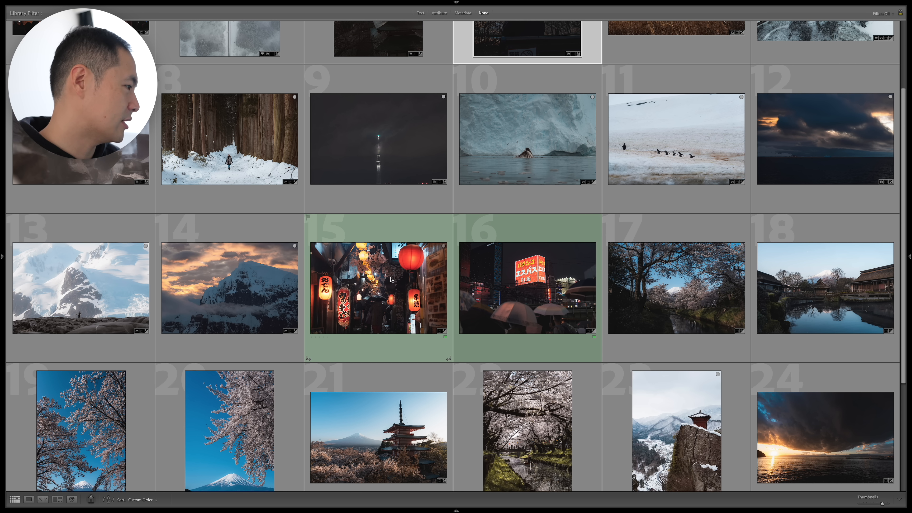
- Open the glacier photo with the breaching whale full size for editing
click(526, 138)
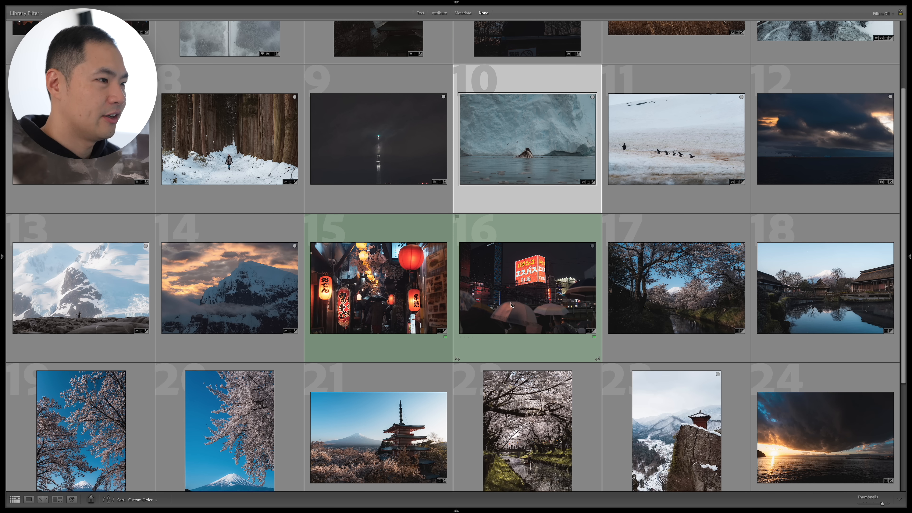
double_click(526, 138)
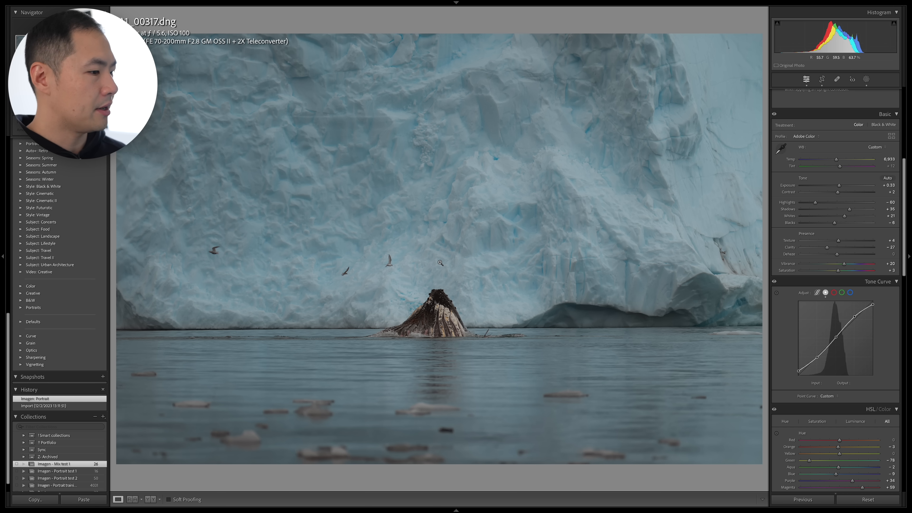
mouse_move(640, 249)
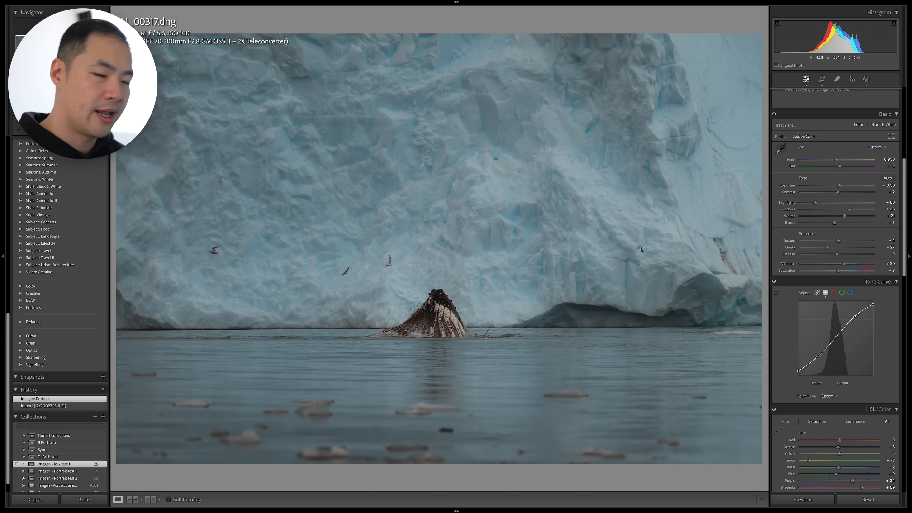
drag(840, 184, 855, 184)
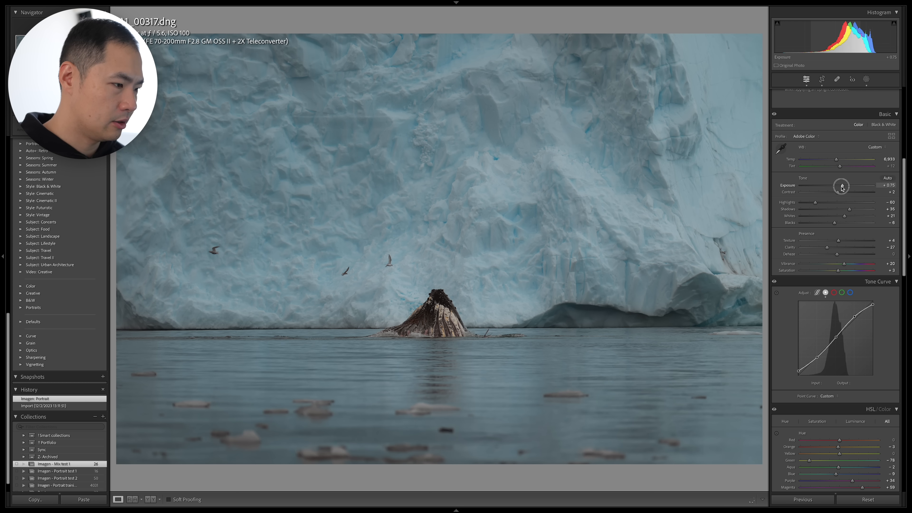
drag(841, 186, 847, 186)
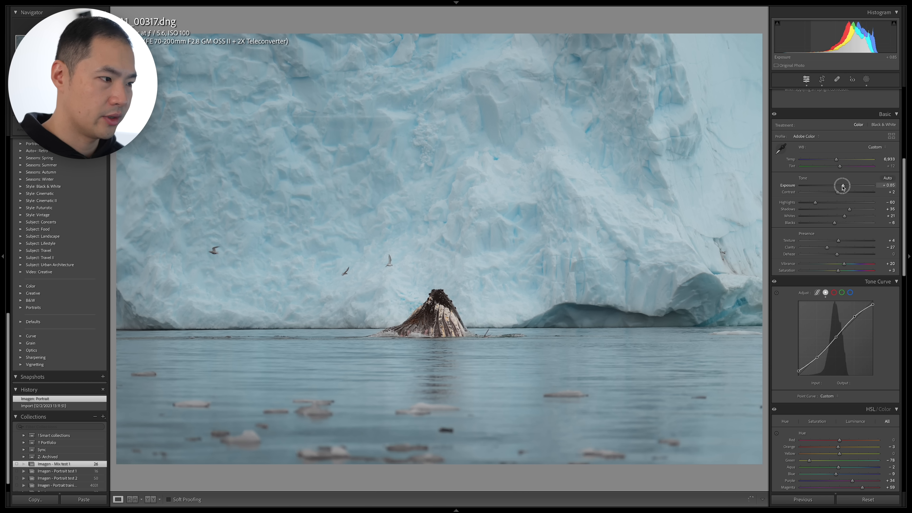
drag(842, 185, 842, 185)
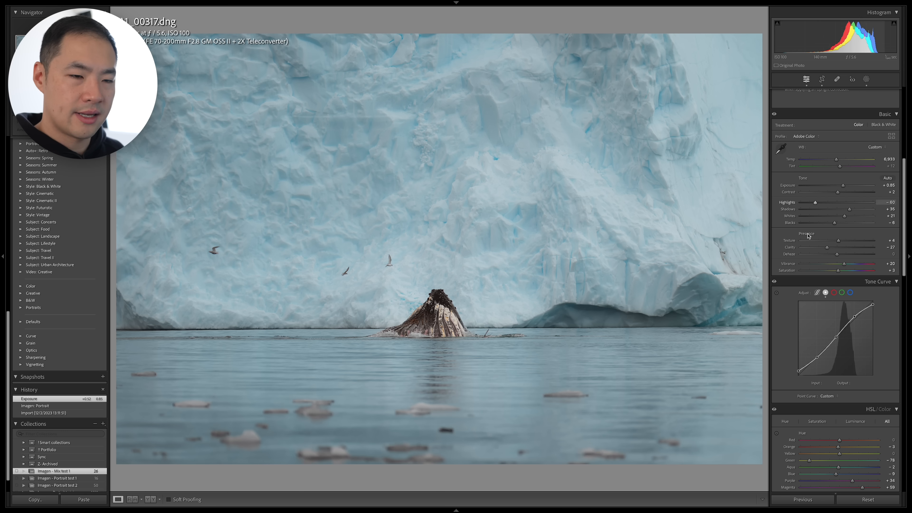
scroll(down, 3)
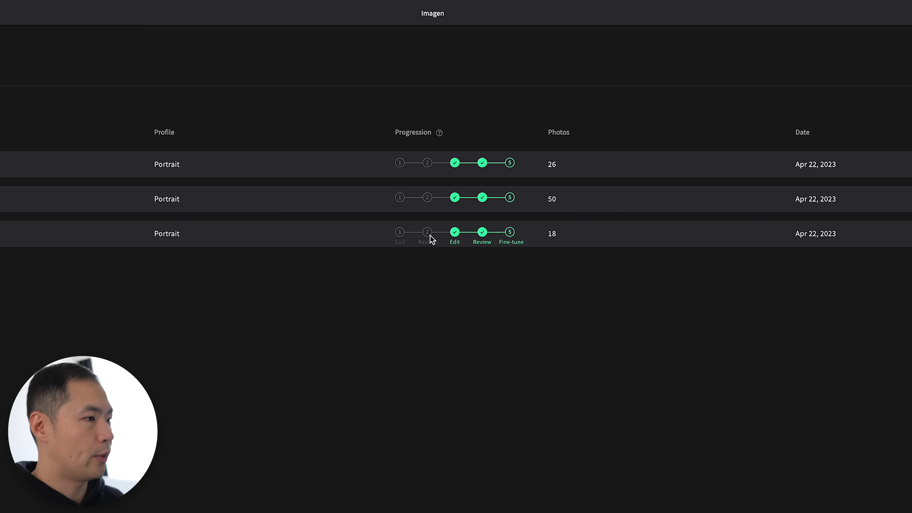
mouse_move(437, 238)
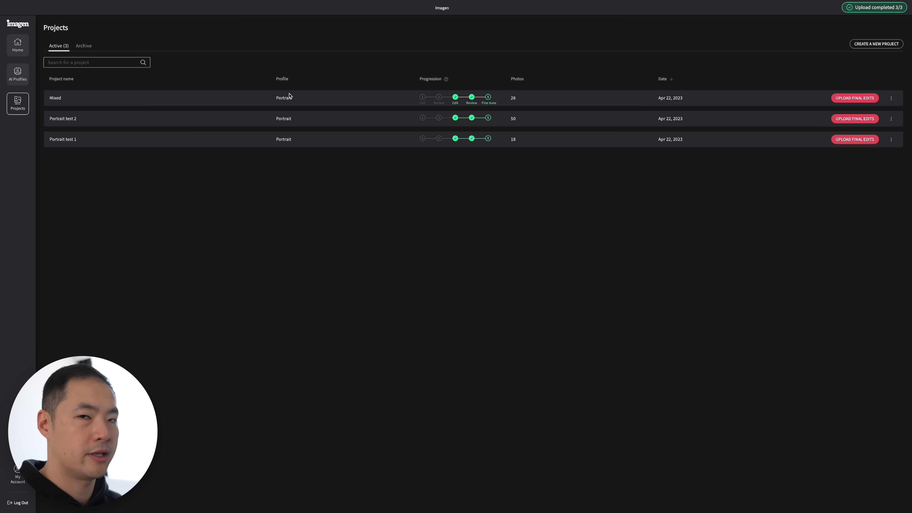
mouse_move(26, 81)
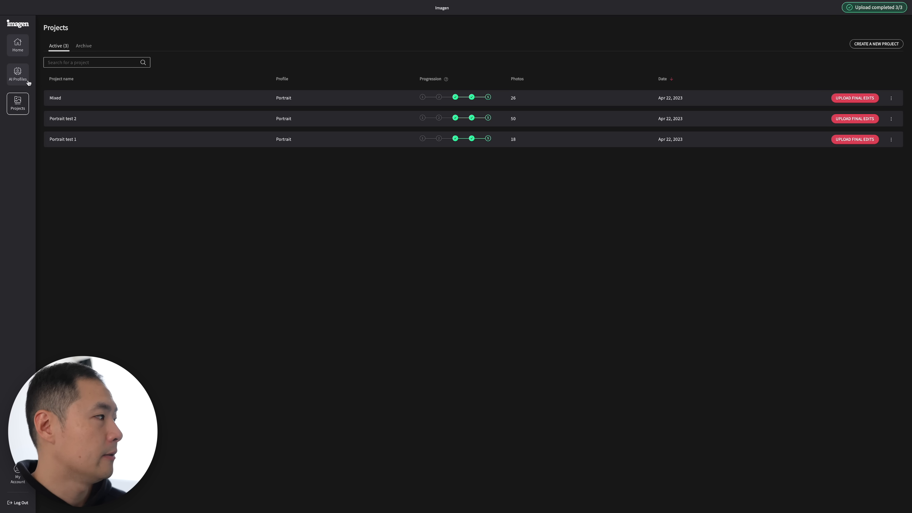
- Open Adjust AI Profile for the Portrait profile from the AI Profiles list
click(17, 74)
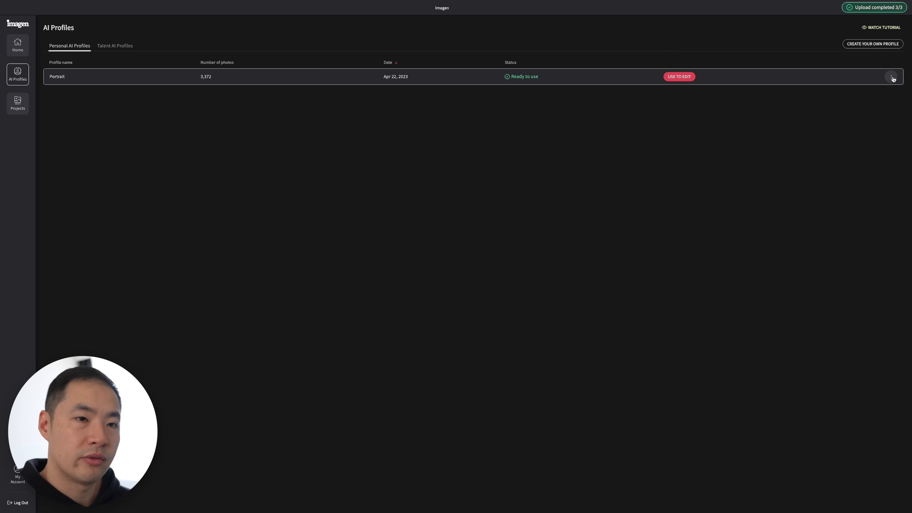
click(893, 76)
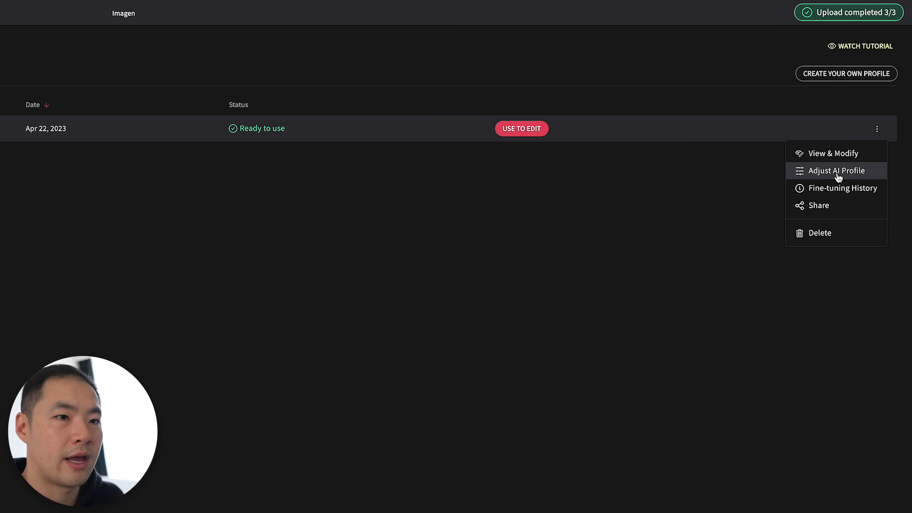
click(835, 171)
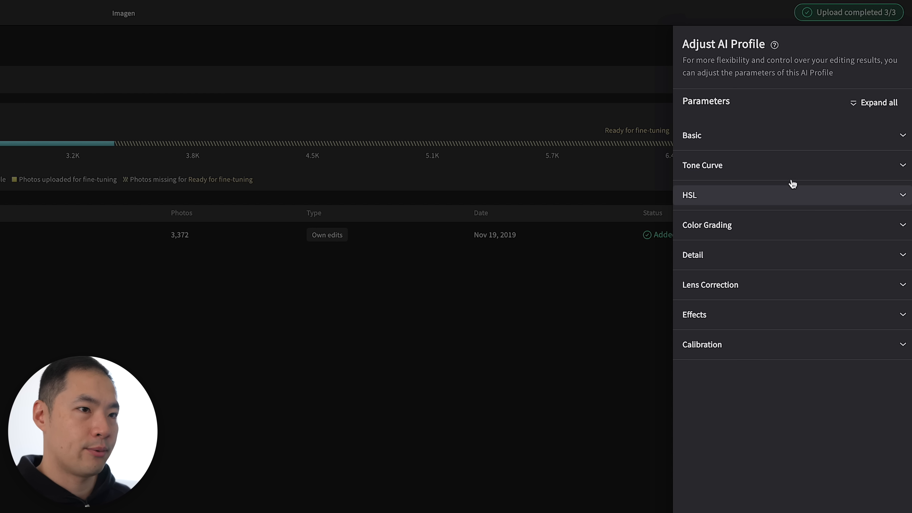
mouse_move(778, 314)
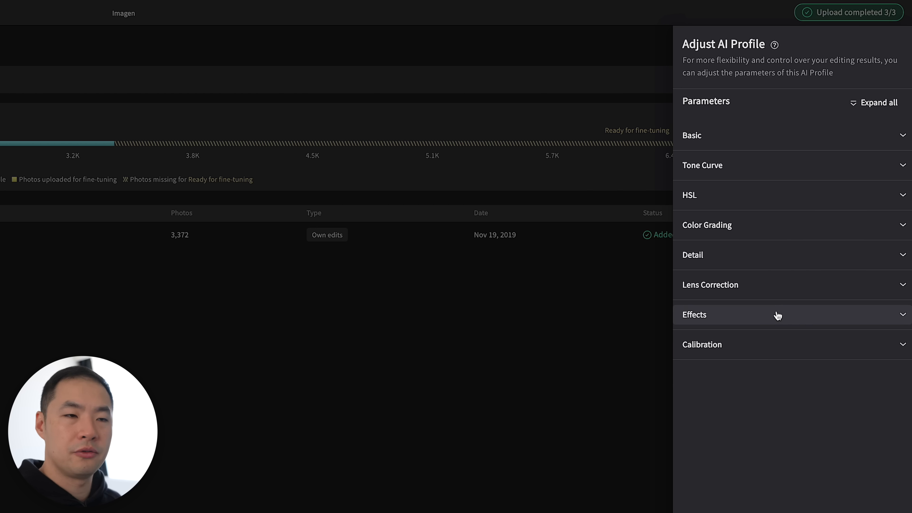
mouse_move(744, 330)
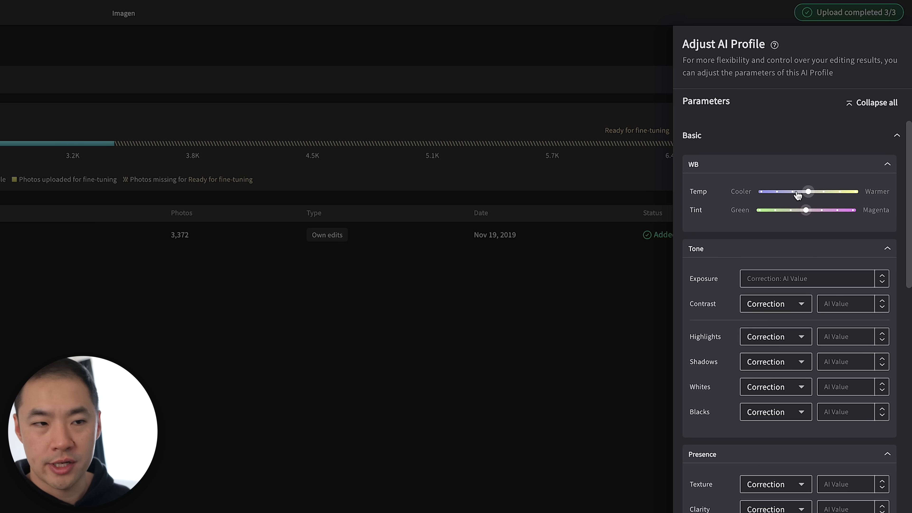
mouse_move(783, 246)
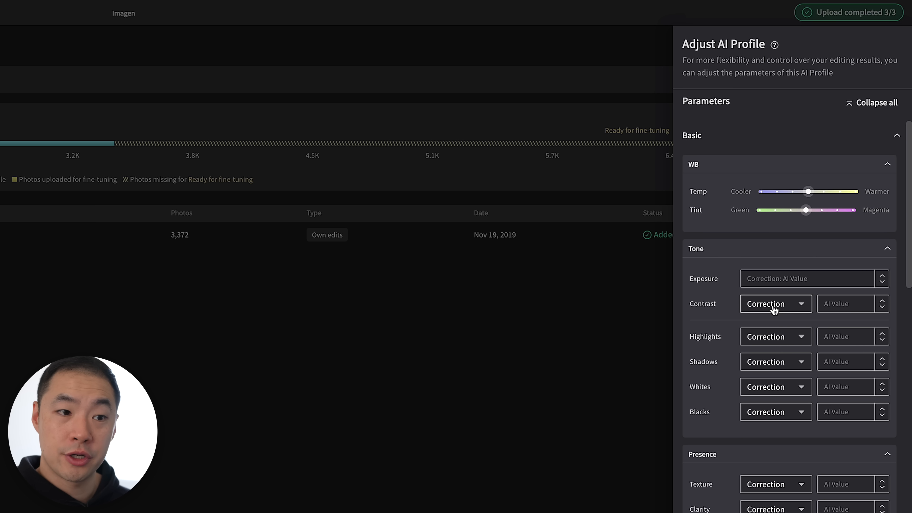
- Switch the Portrait profile's Highlights from AI correction to a Fixed Value and enter a number
click(776, 304)
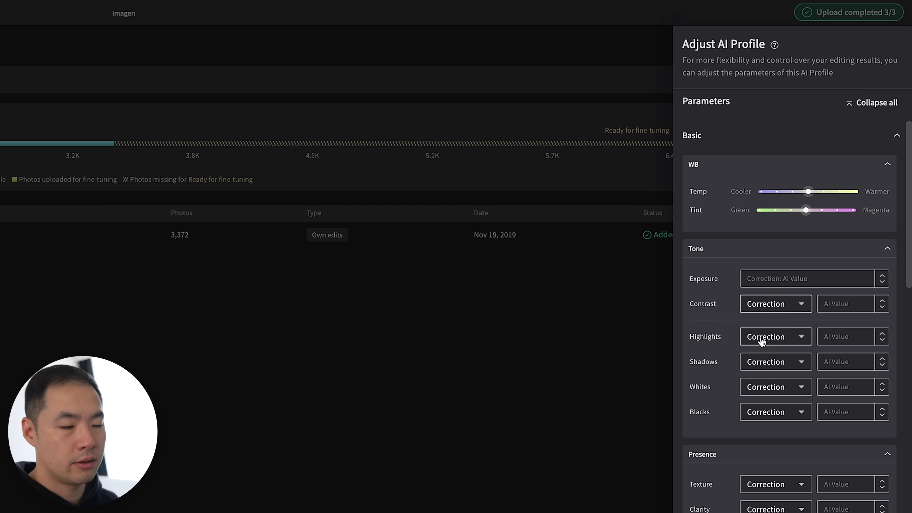
click(775, 337)
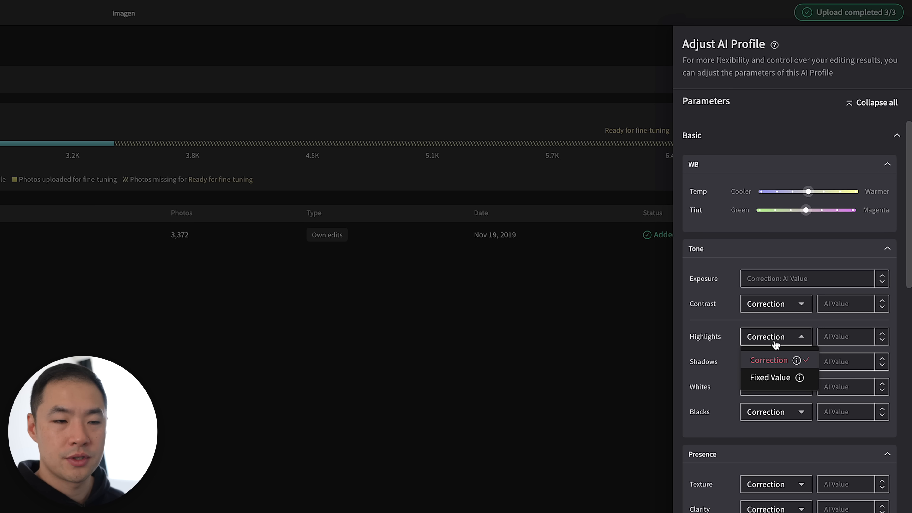
click(767, 360)
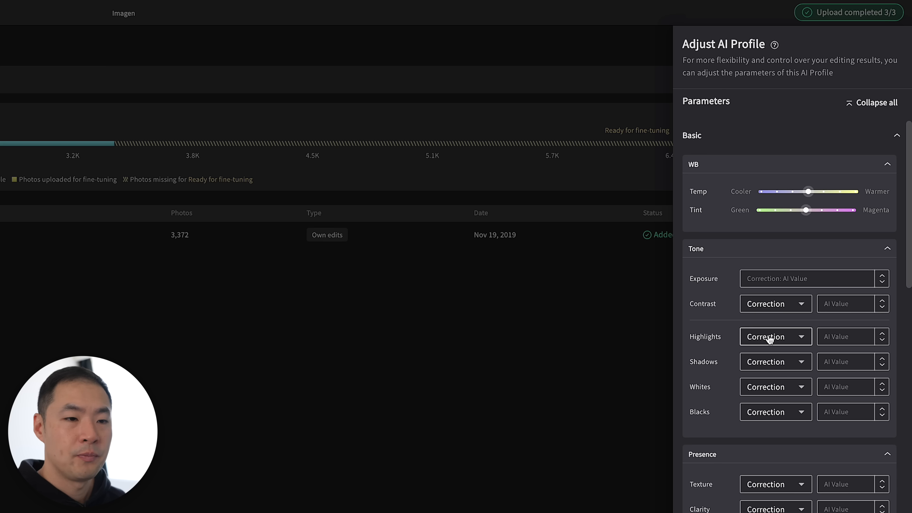
click(775, 337)
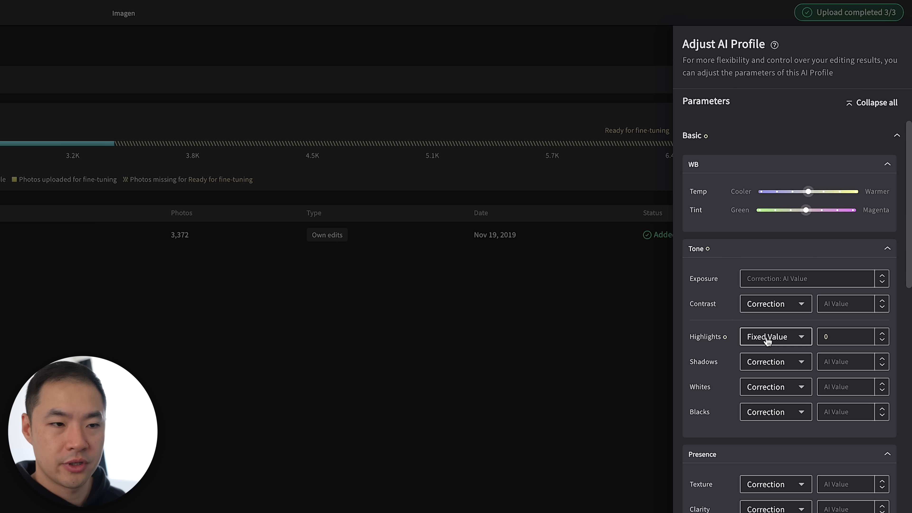
text(3)
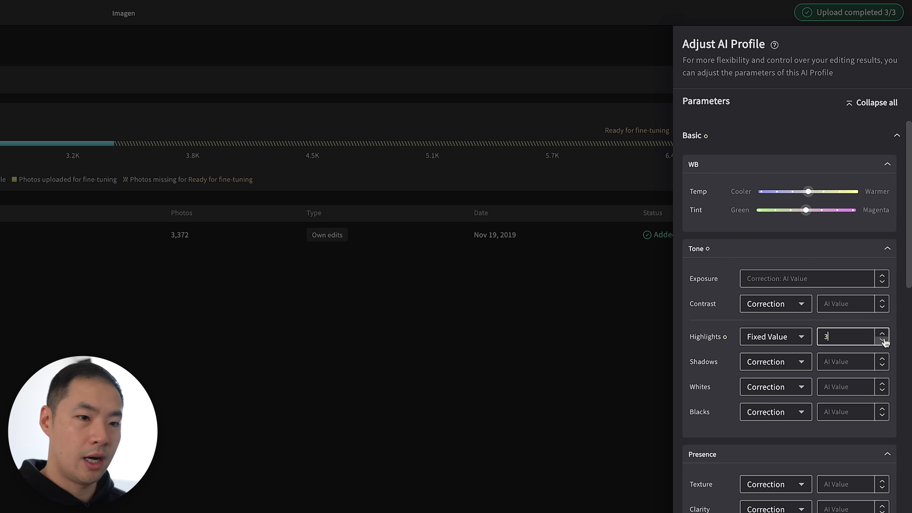
text(-1)
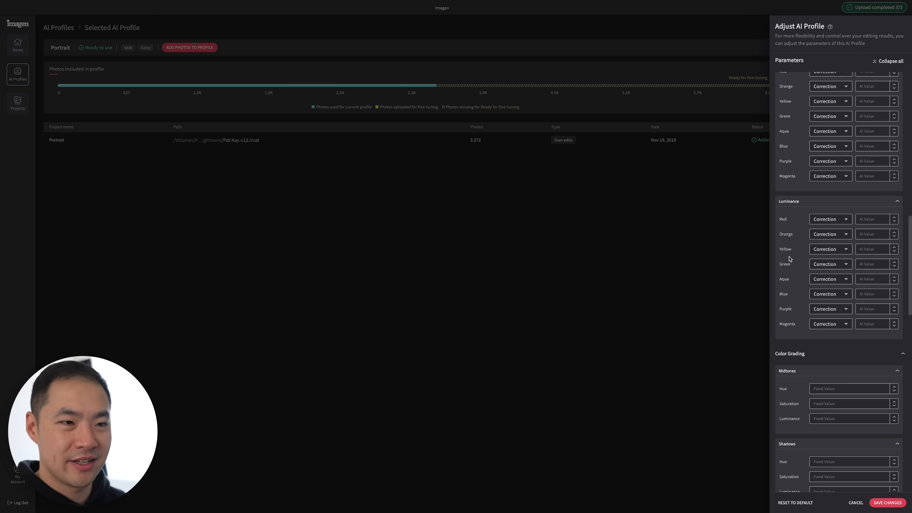
- Scroll through the remaining parameter sections to Calibration, then cancel to discard the changes
scroll(down, 3)
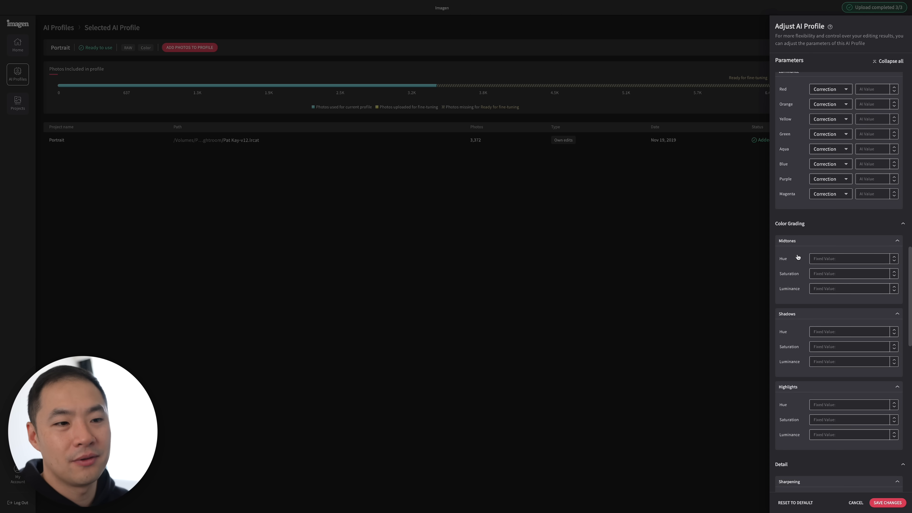
scroll(down, 3)
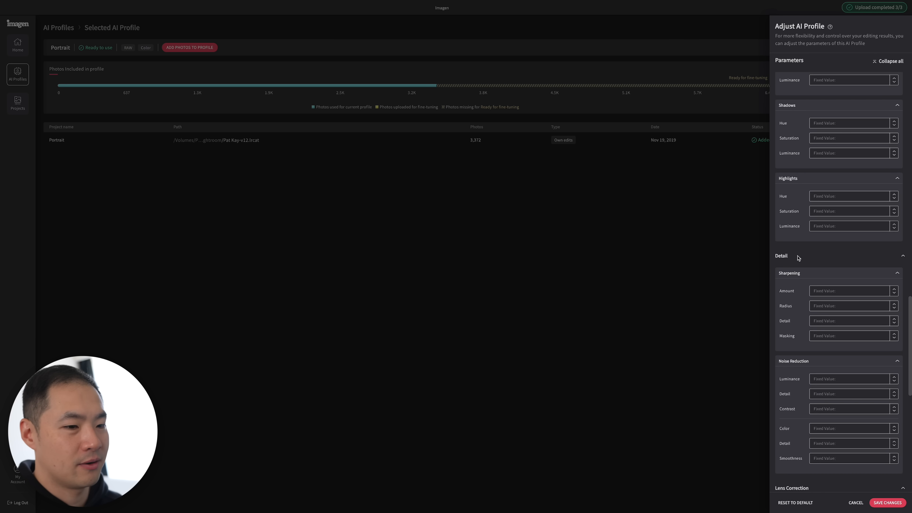
scroll(down, 3)
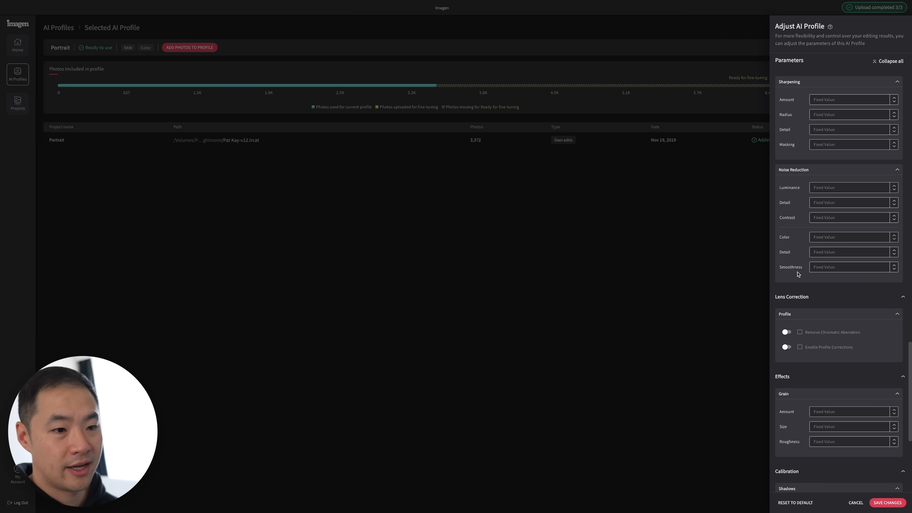
scroll(down, 3)
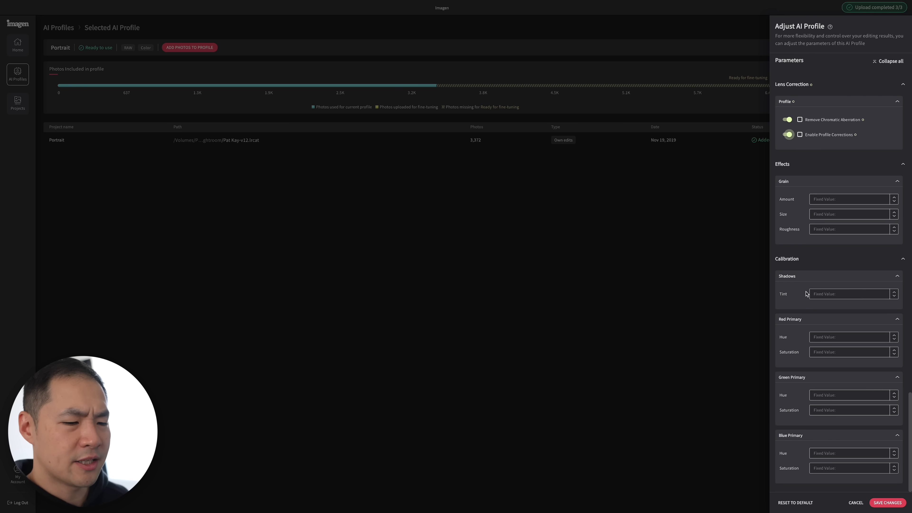
mouse_move(829, 220)
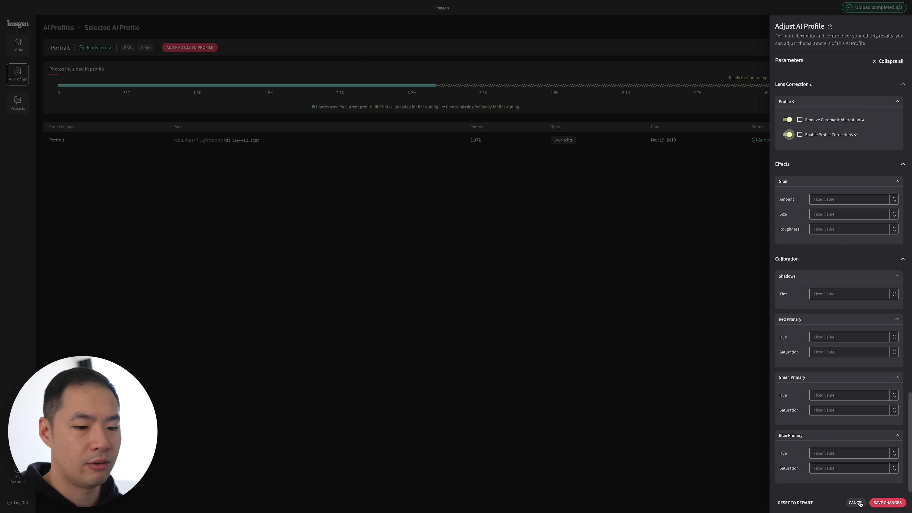
click(887, 502)
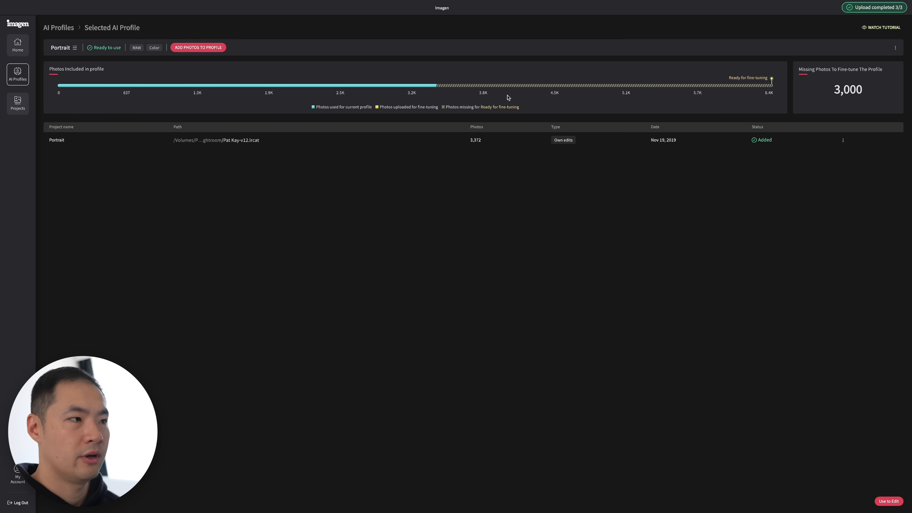
mouse_move(645, 231)
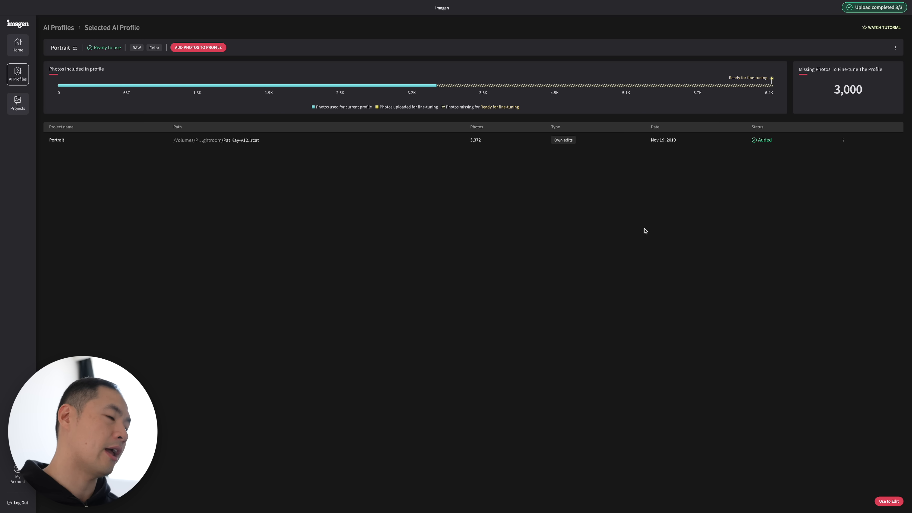